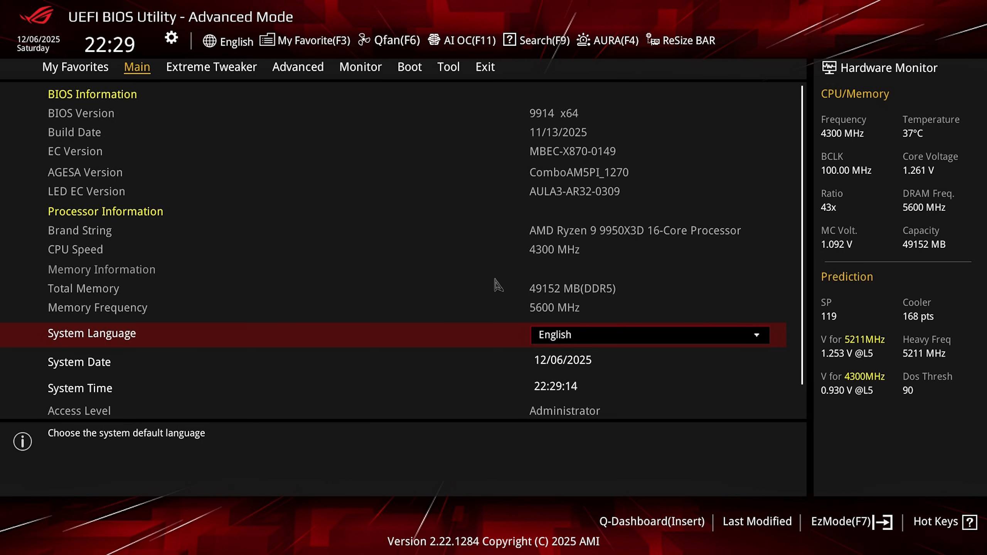
# Accept the AMD Overclocking warning and switch Precision Boost Overdrive to Advanced
pyautogui.click(298, 67)
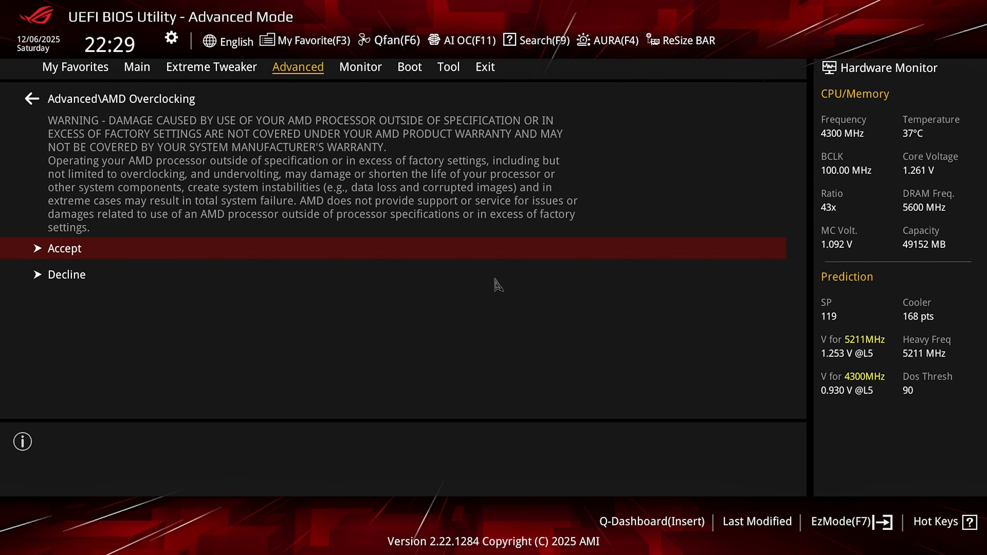
pyautogui.click(64, 249)
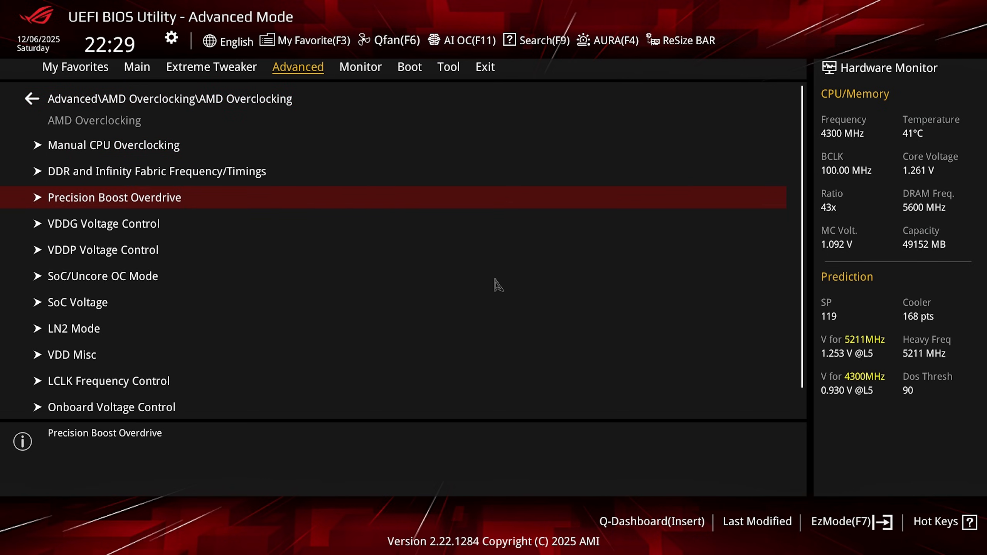
pyautogui.click(114, 197)
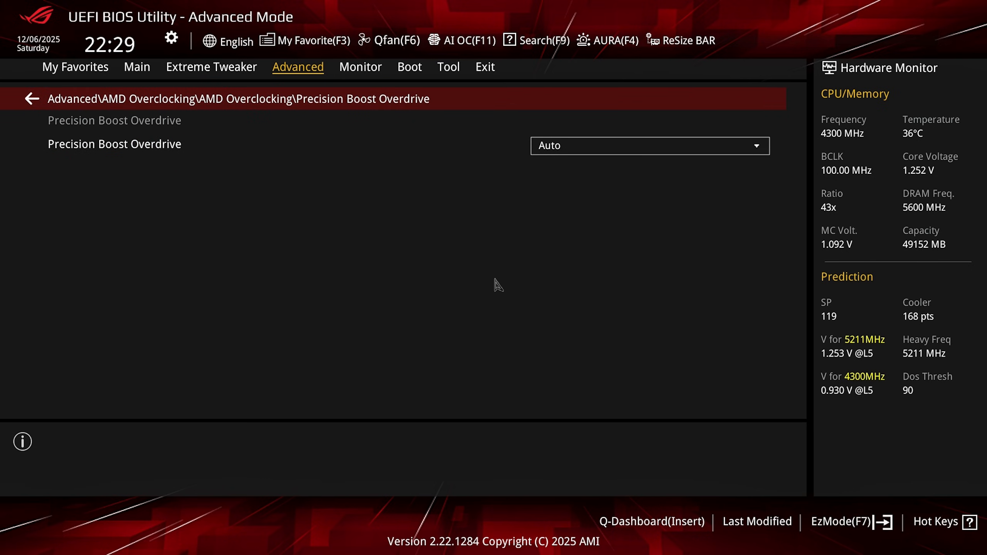
pyautogui.click(649, 145)
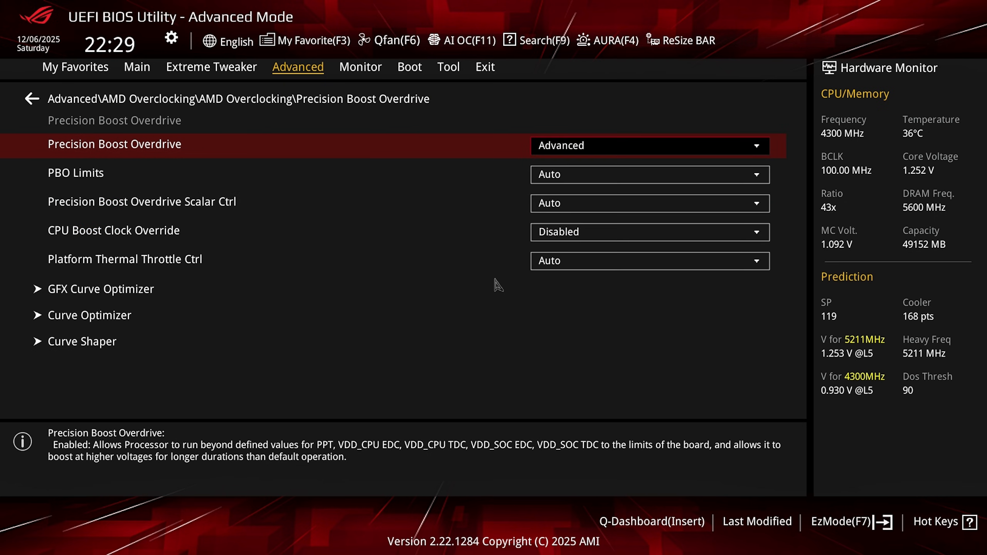
# Set PBO Limits to Motherboard and CPU Boost Clock Override to Enabled (Positive) at 200
pyautogui.click(648, 174)
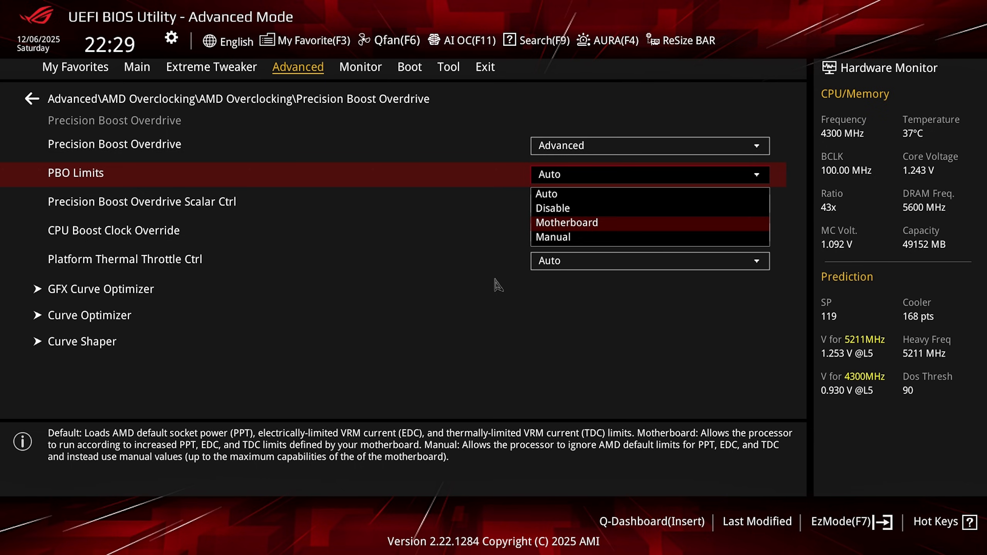
pyautogui.click(566, 222)
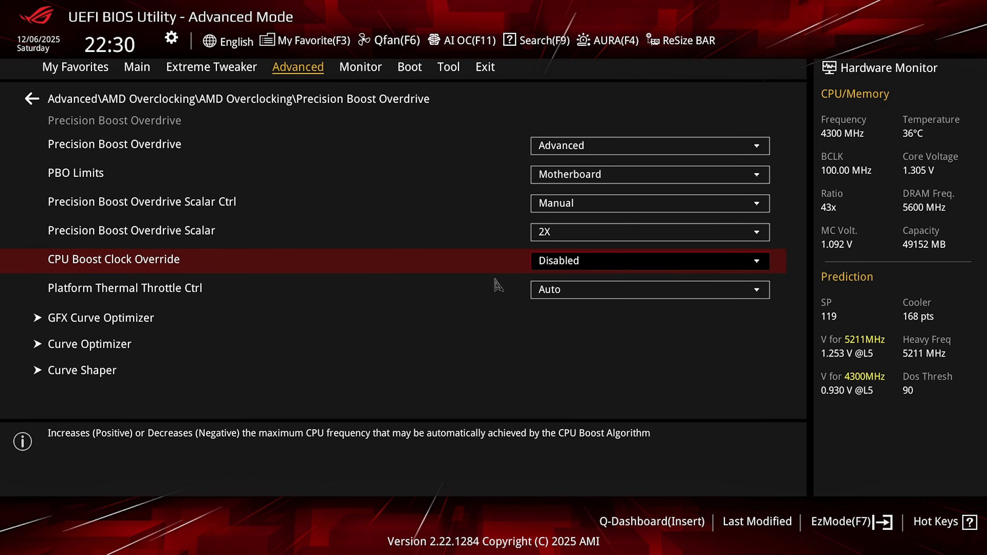
pyautogui.click(648, 261)
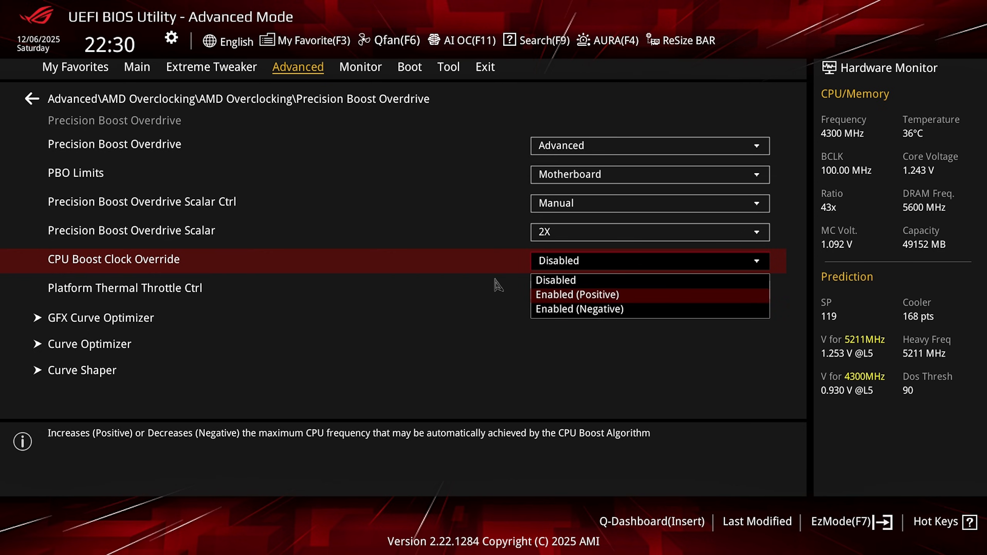
pyautogui.click(583, 294)
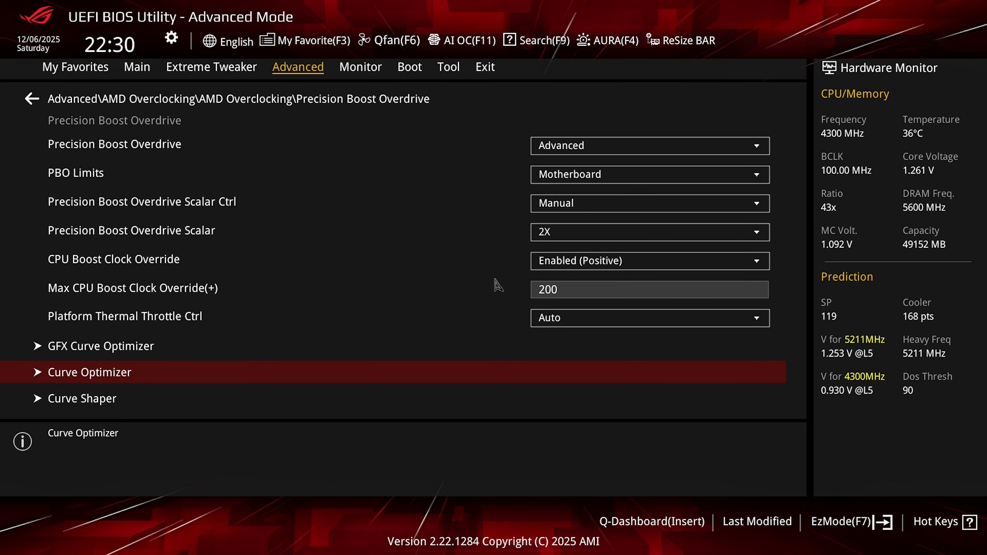
# Set Curve Optimizer to All Cores with a Negative sign
pyautogui.click(90, 372)
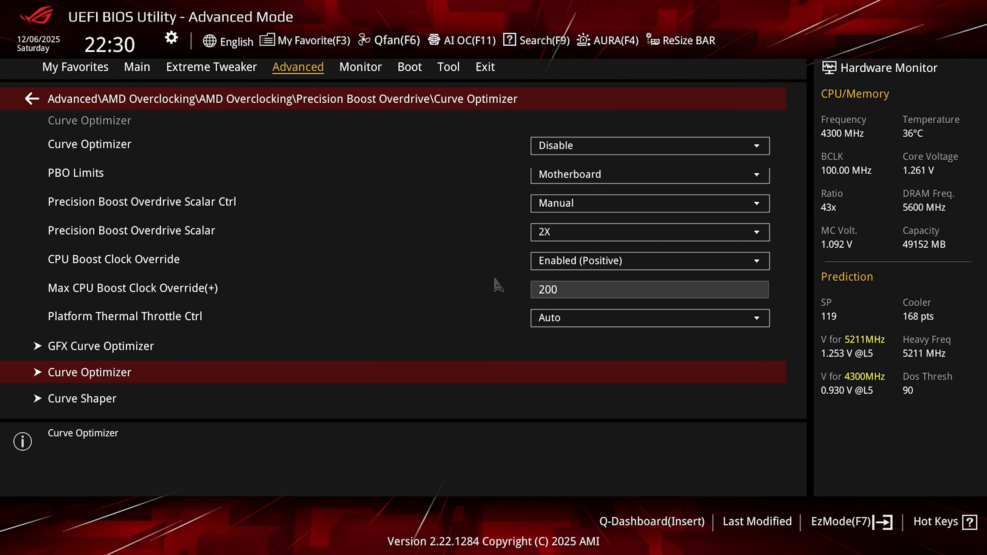
pyautogui.click(649, 146)
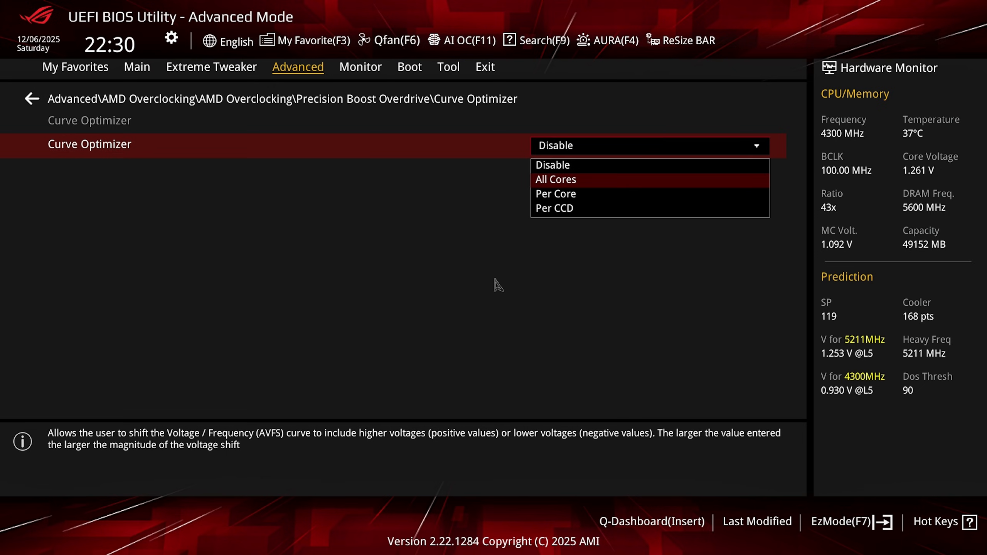
pyautogui.click(555, 180)
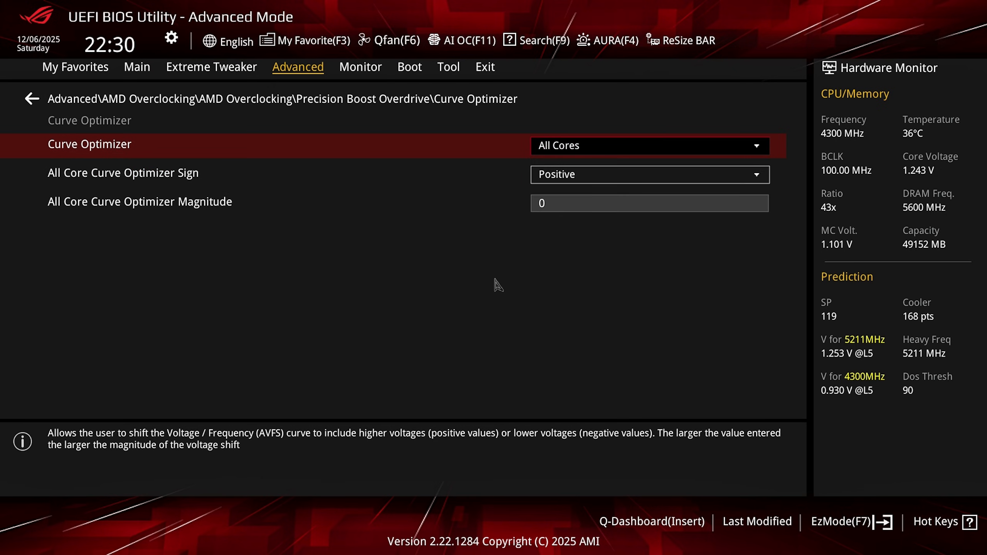
pyautogui.click(650, 174)
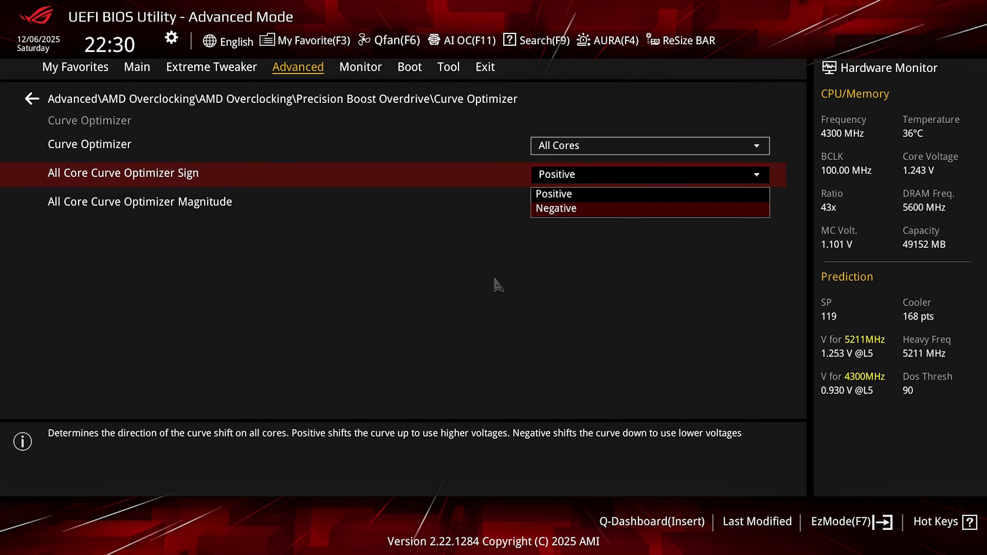
pyautogui.click(556, 208)
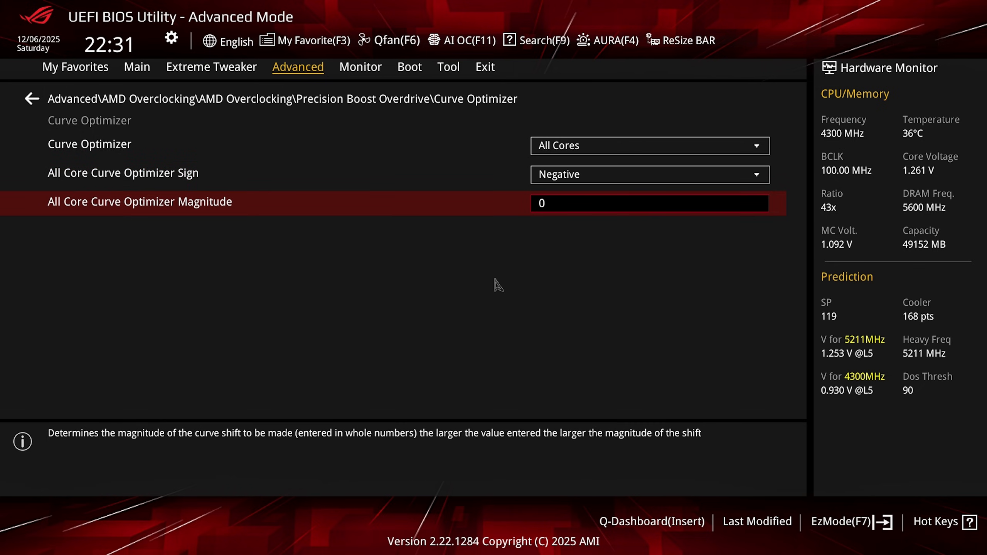
# Try magnitudes 20, 15 and 35, settling on an all-core magnitude of 25
pyautogui.write('20')
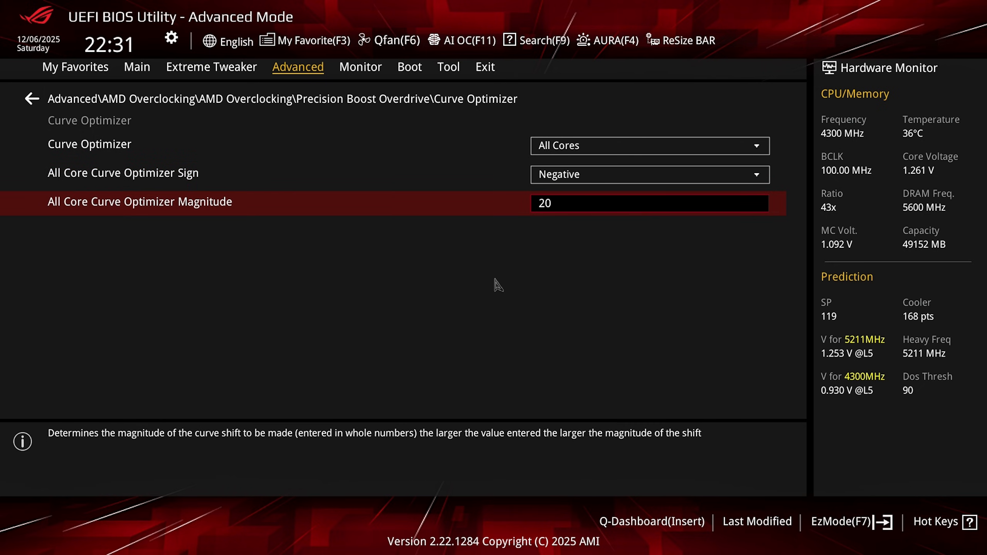
pyautogui.write('15')
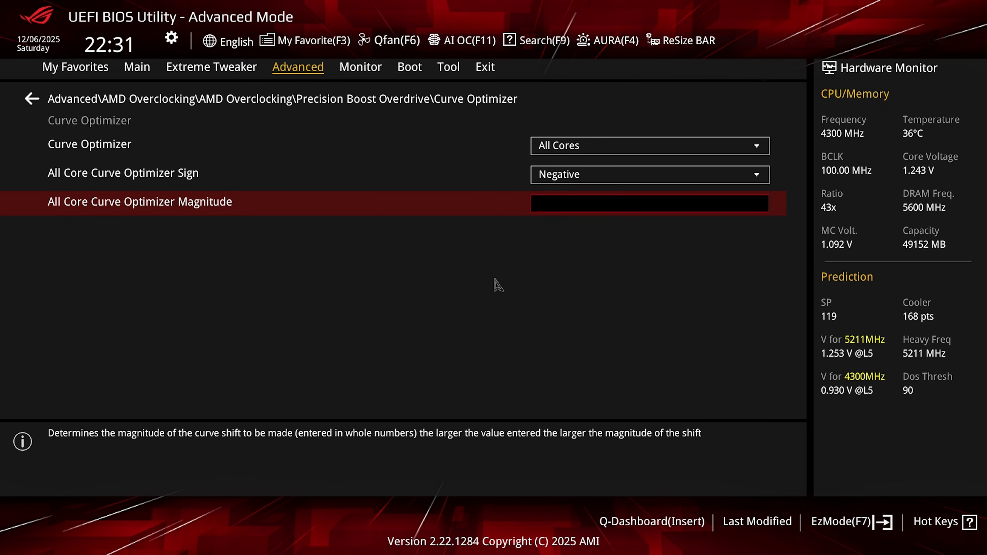
pyautogui.write('35')
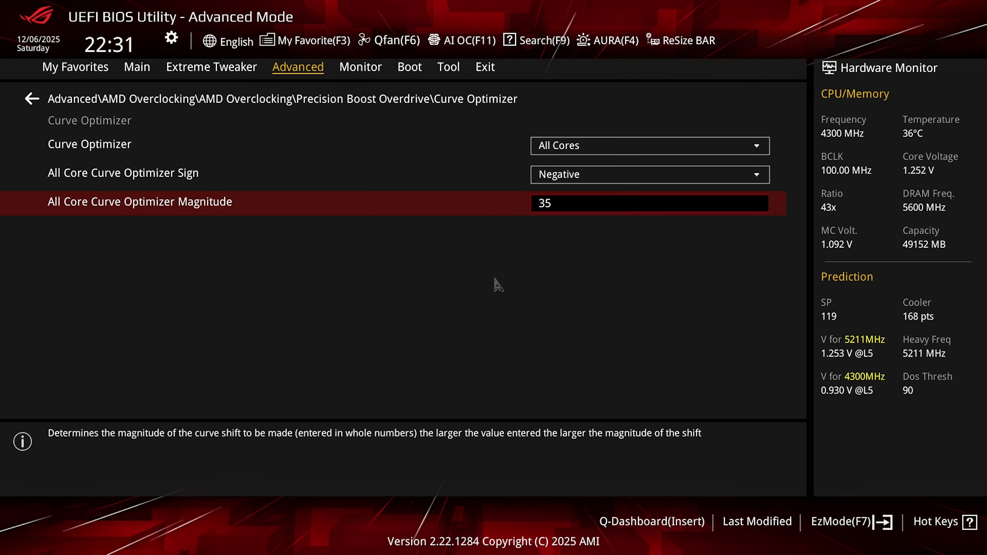
pyautogui.write('25')
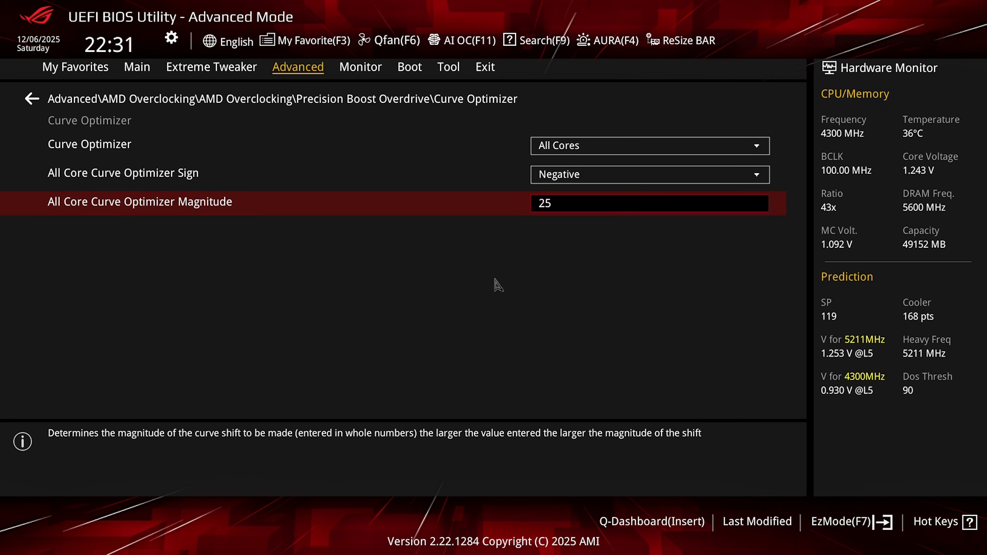
# Switch Curve Optimizer to Per CCD and enter 25 for CCD 0, triggering an Invalid Input Range error
pyautogui.click(649, 146)
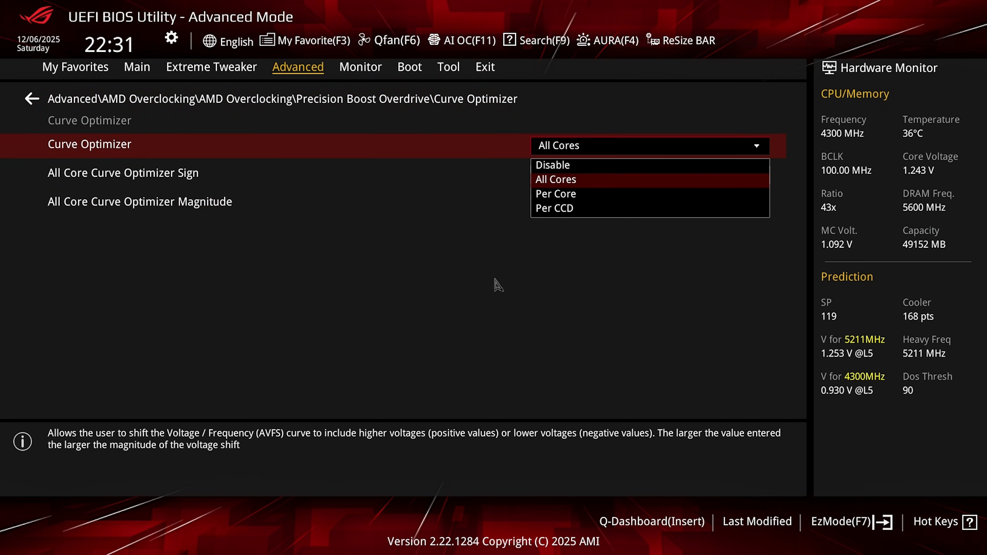
pyautogui.click(555, 207)
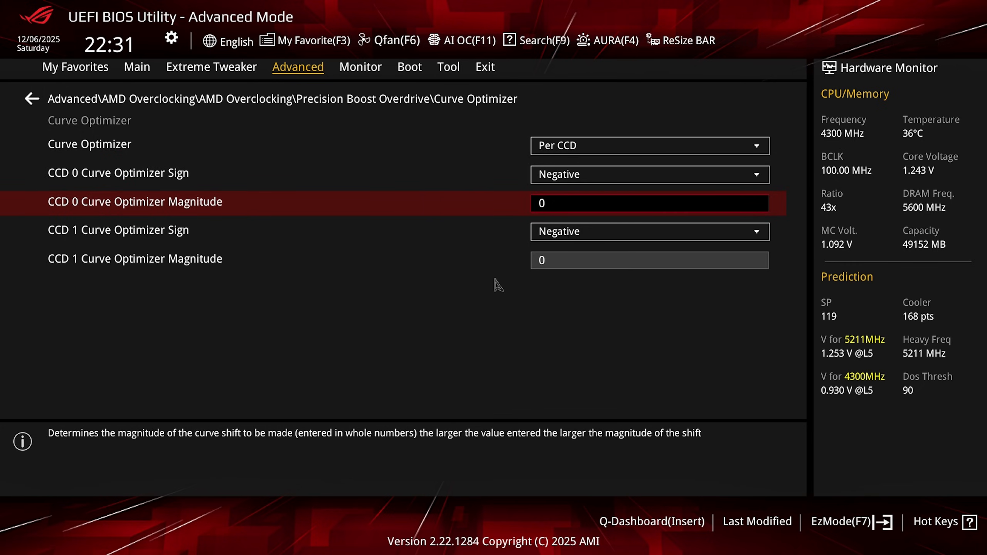
pyautogui.write('25')
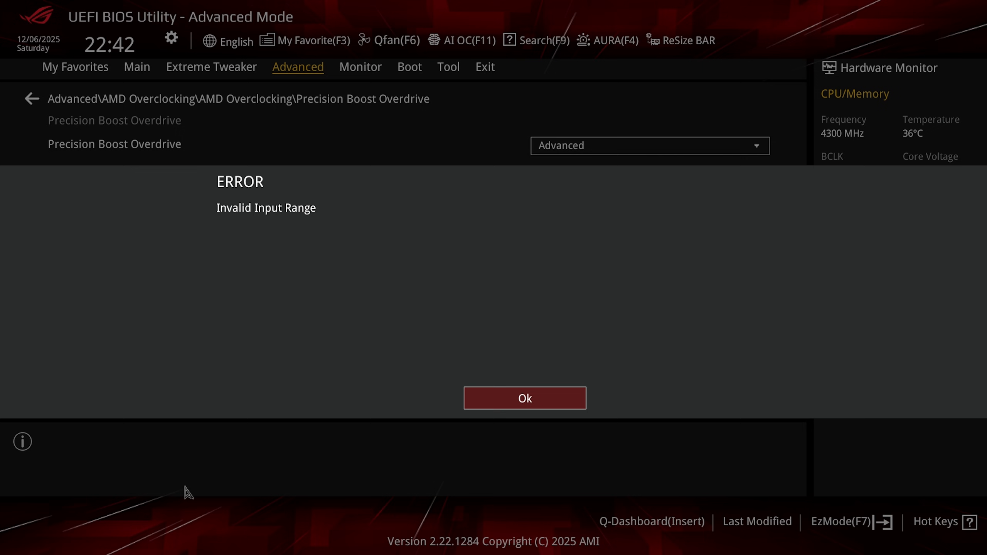
# Dismiss the error and set Ai Overclock Tuner to EXPO I for the DDR5-8000 profile
pyautogui.click(524, 398)
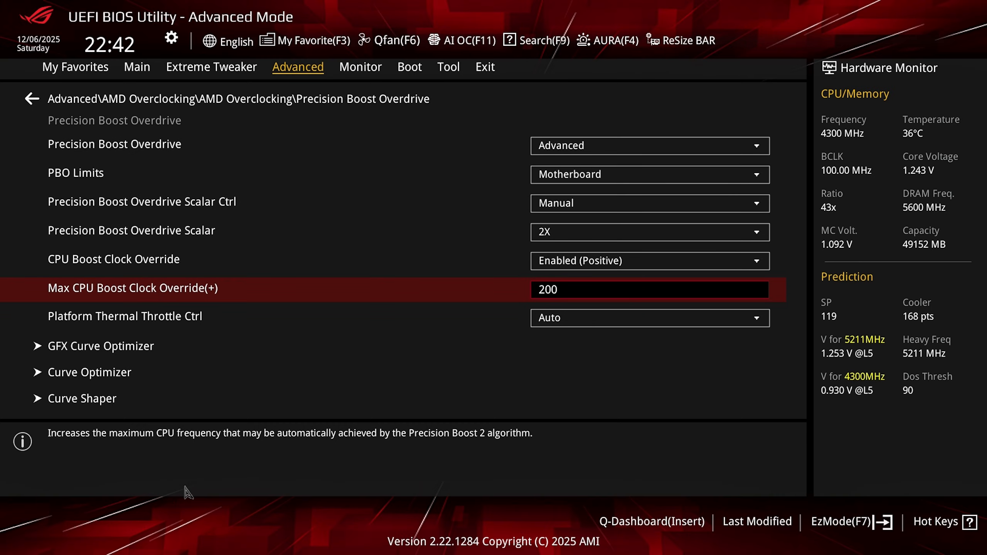
pyautogui.click(211, 67)
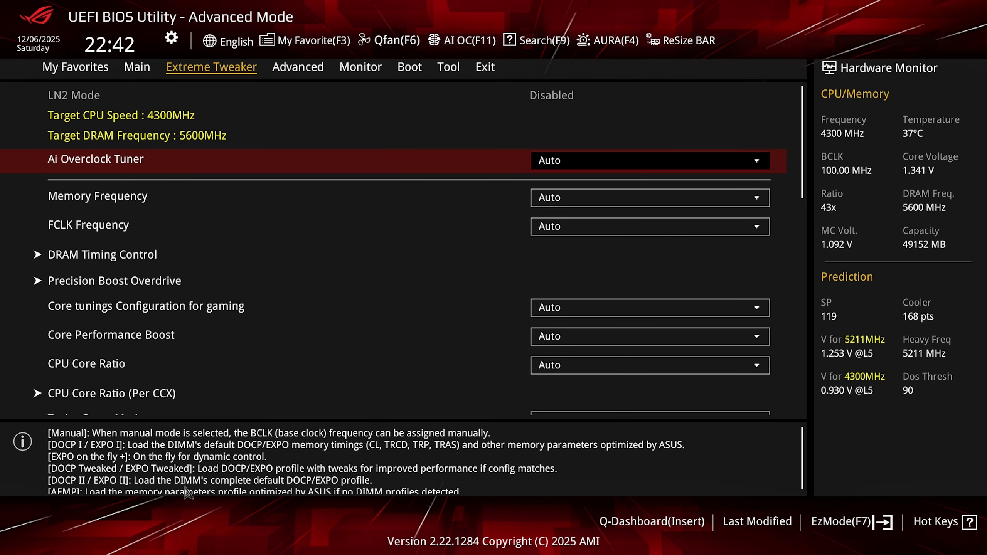
pyautogui.click(649, 160)
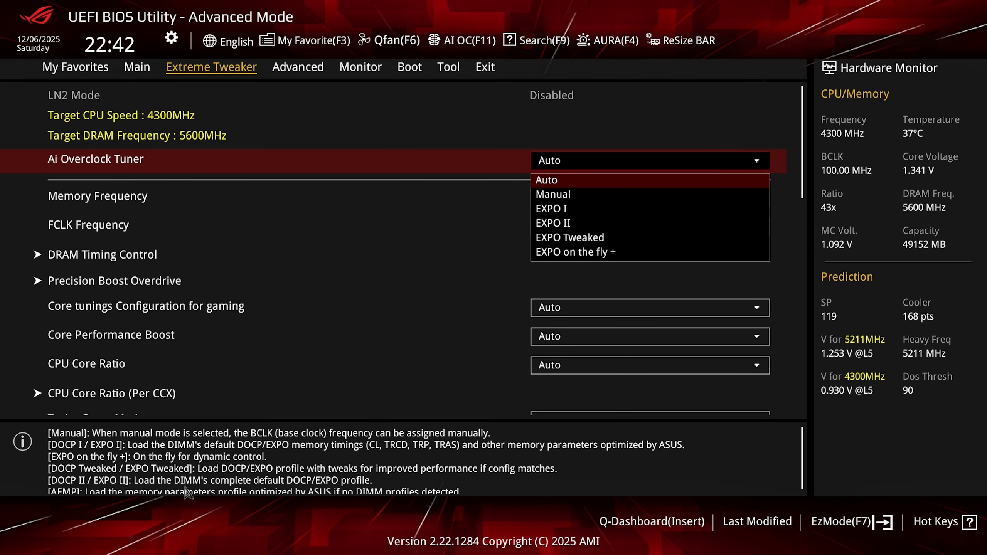
pyautogui.moveTo(550, 209)
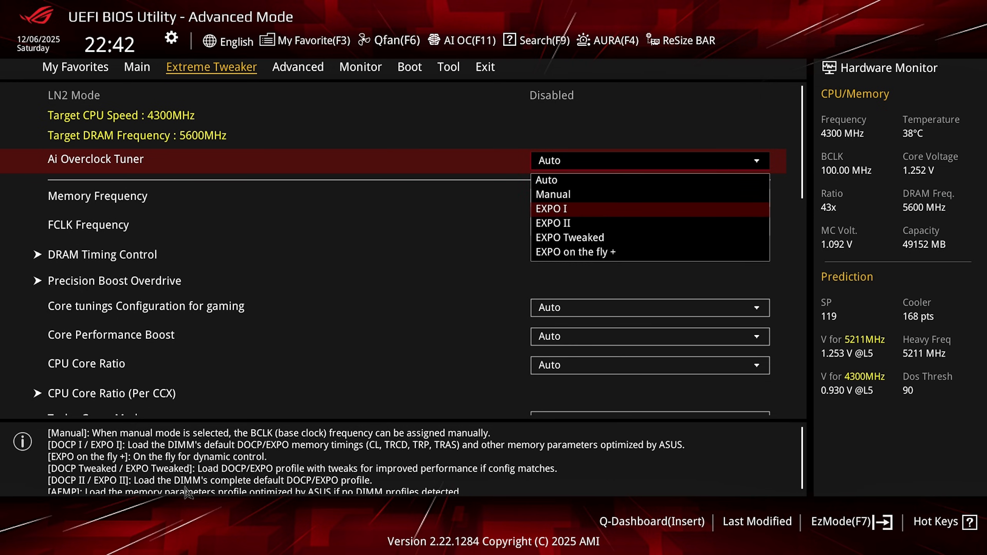
pyautogui.click(543, 209)
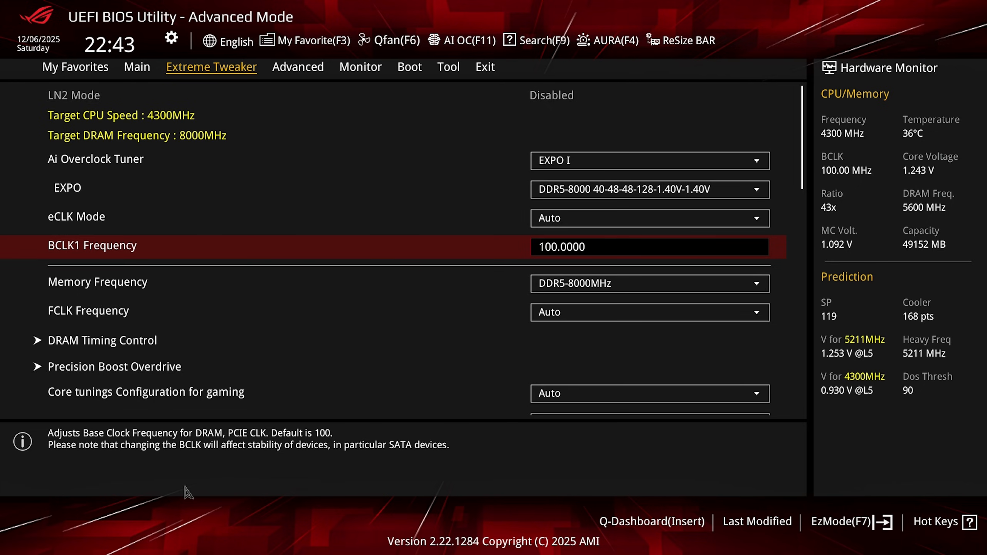
# Set eCLK Mode to Asynchronous so the CPU runs on BCLK2 at 102 MHz
pyautogui.press('up')
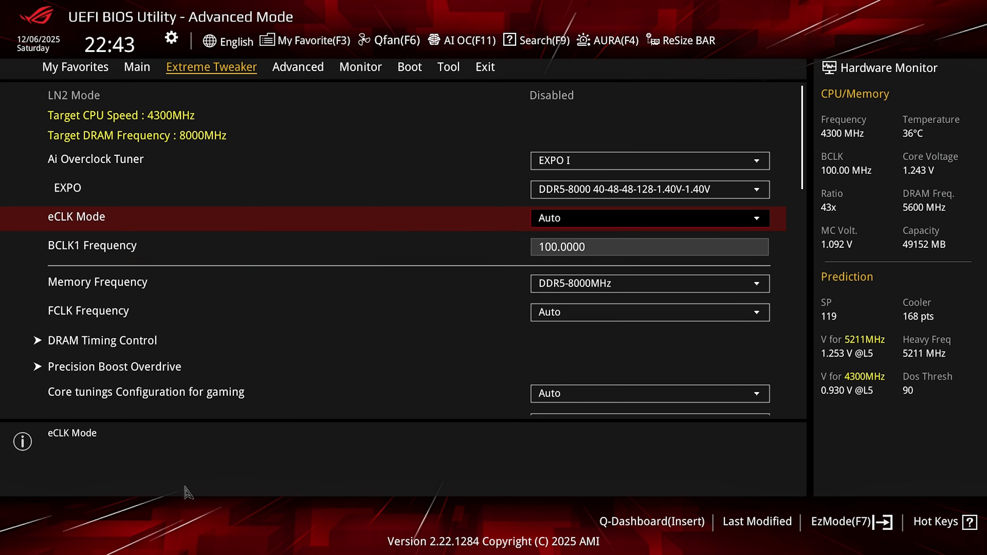
pyautogui.click(650, 218)
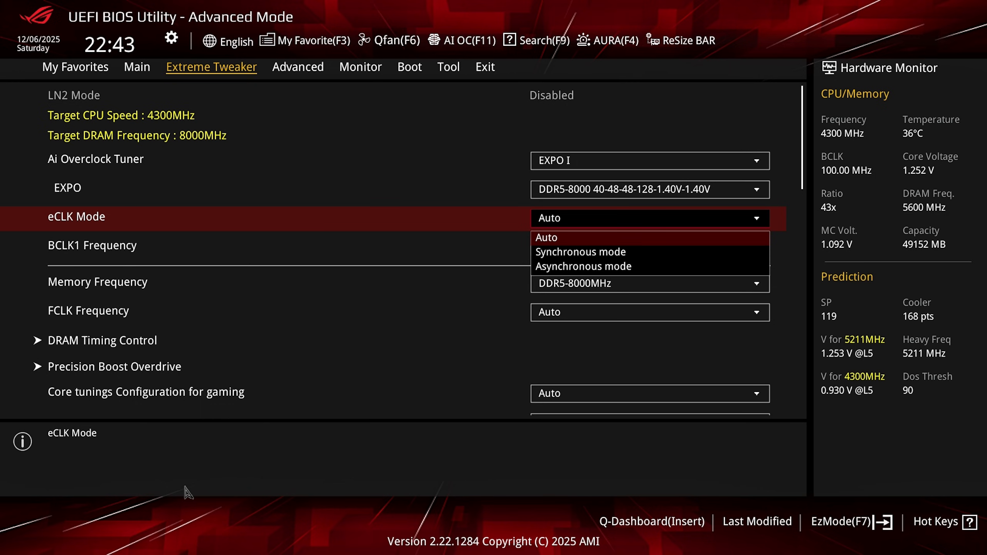
pyautogui.moveTo(649, 266)
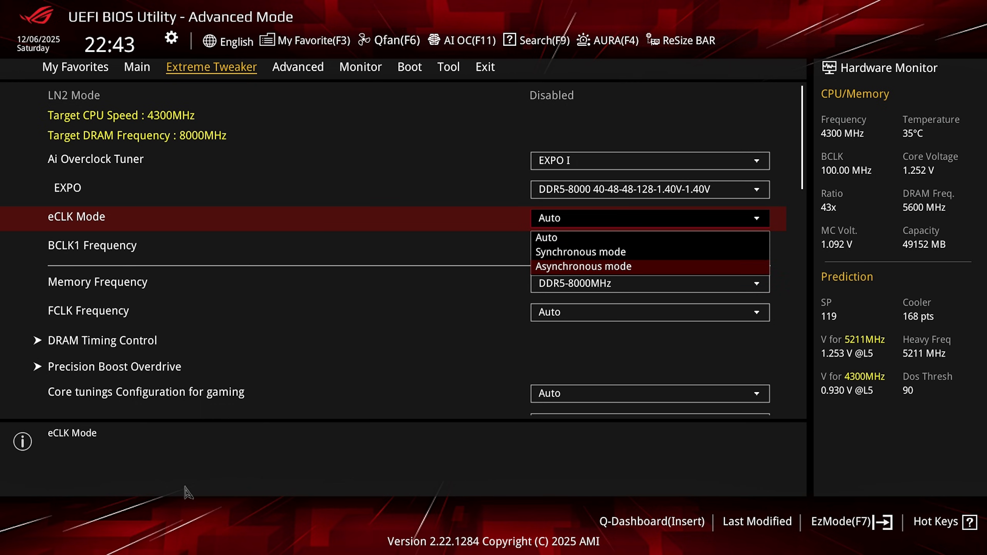
pyautogui.click(582, 265)
pyautogui.write('102.0000')
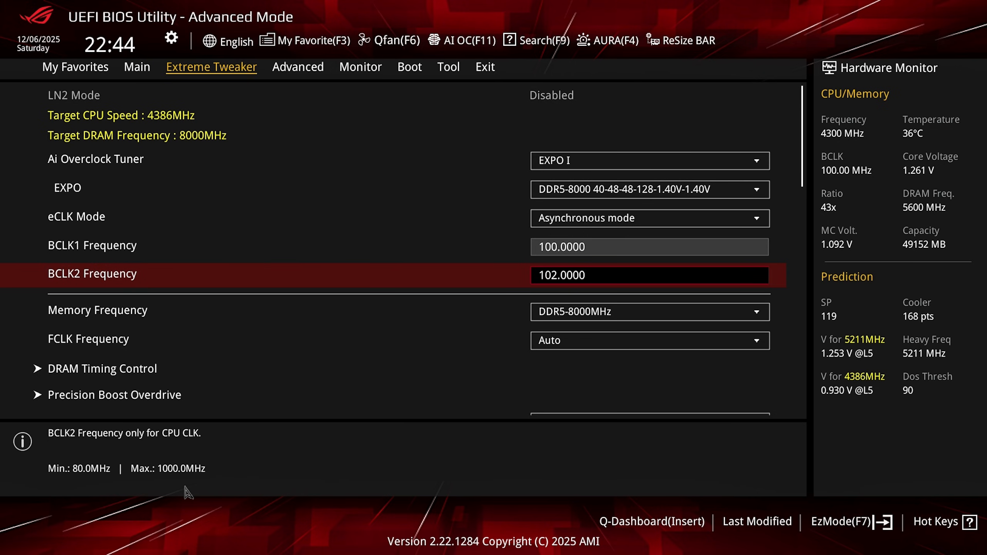
pyautogui.click(297, 67)
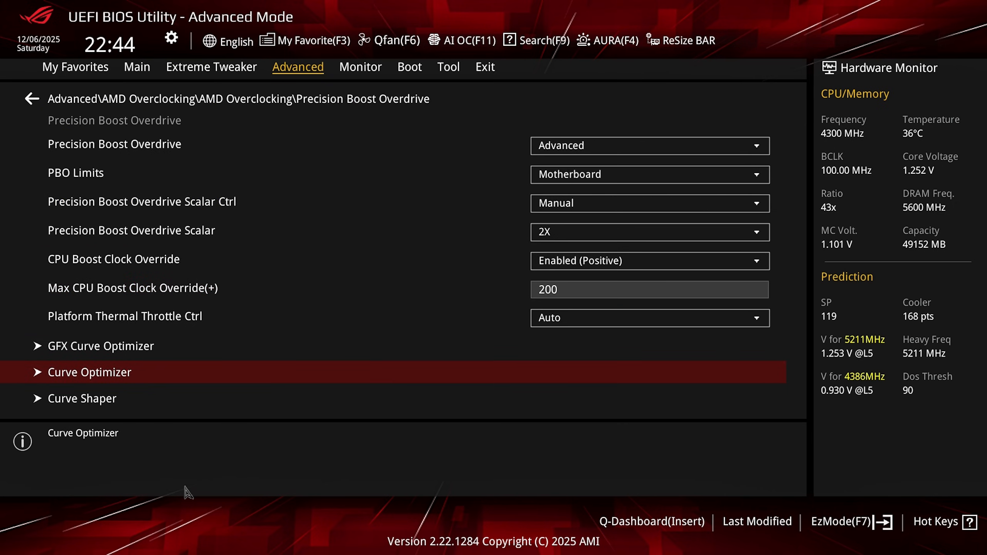
# Enter 10 for CCD 0 magnitude, then set Curve Optimizer to Disable and return to the PBO page
pyautogui.click(90, 372)
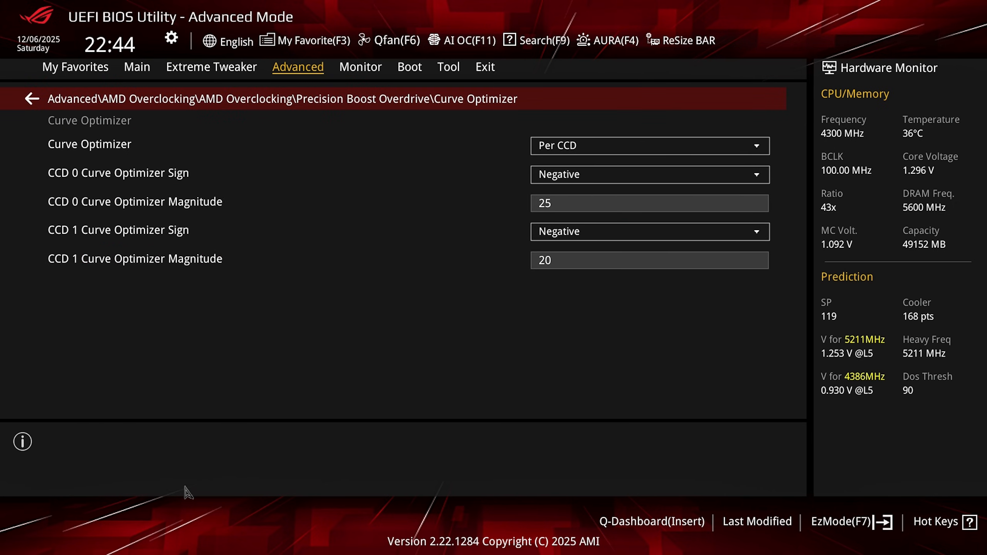
pyautogui.click(649, 203)
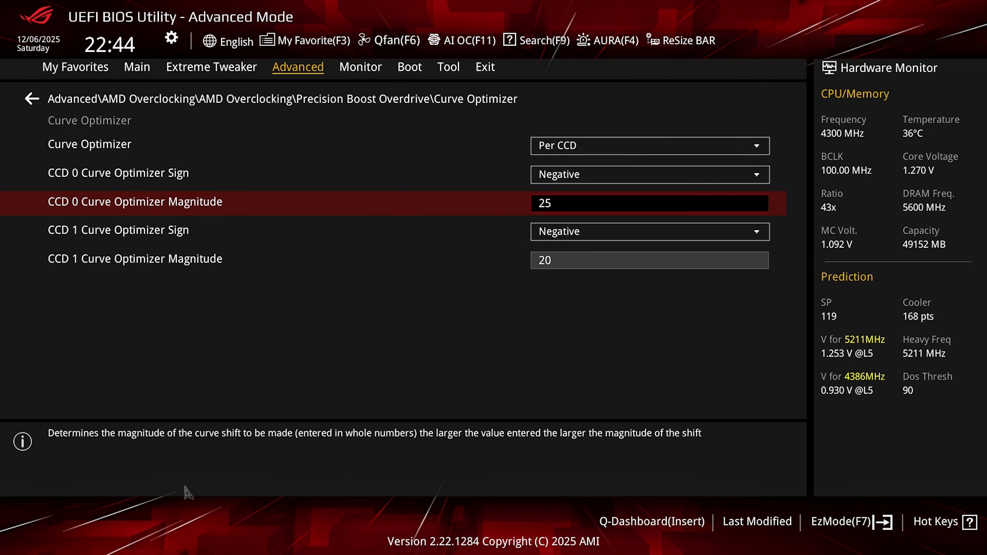
pyautogui.write('10')
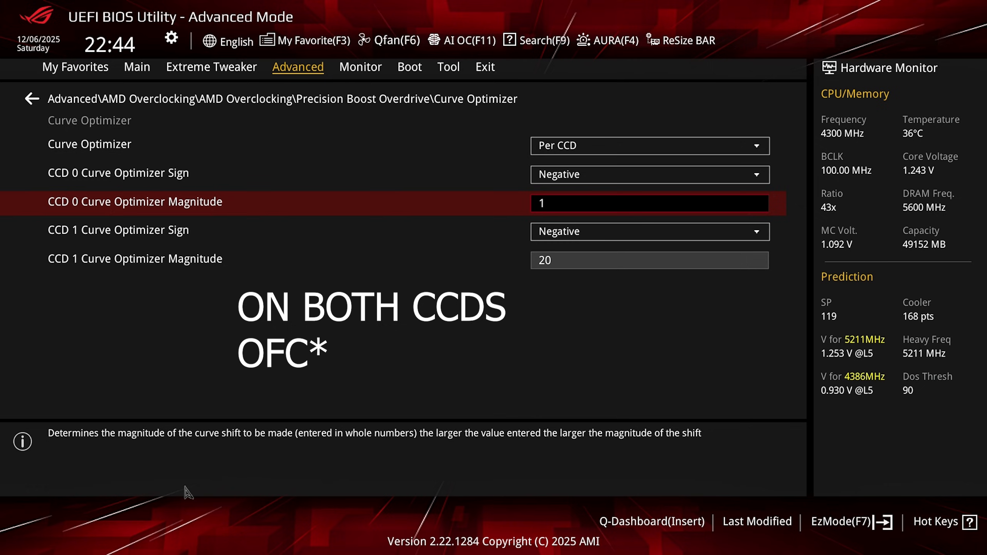
pyautogui.click(649, 146)
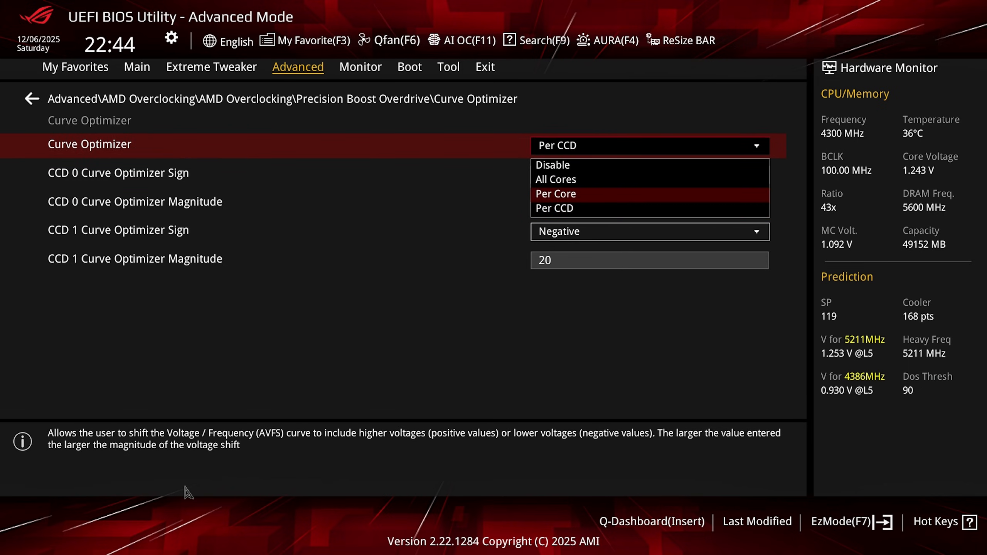
pyautogui.click(553, 164)
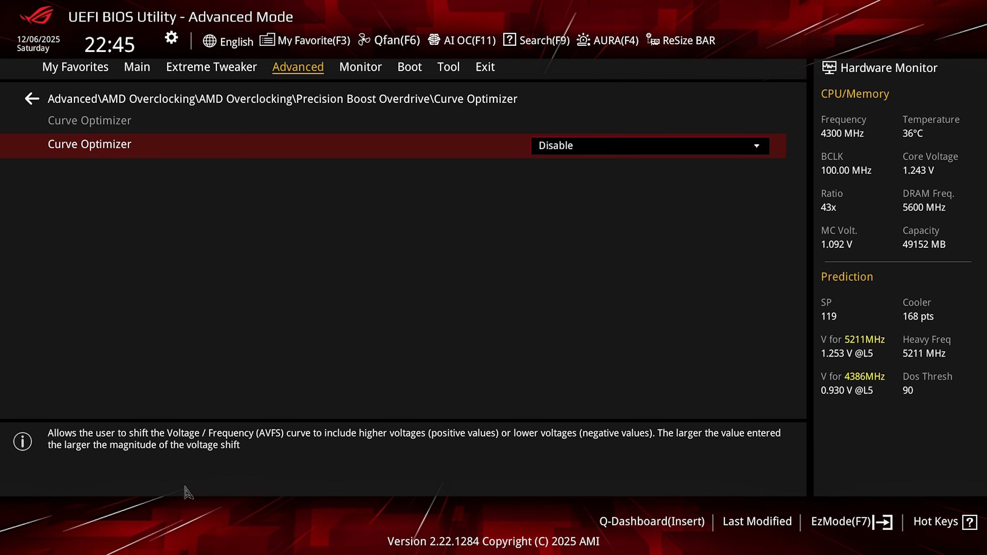
pyautogui.click(29, 99)
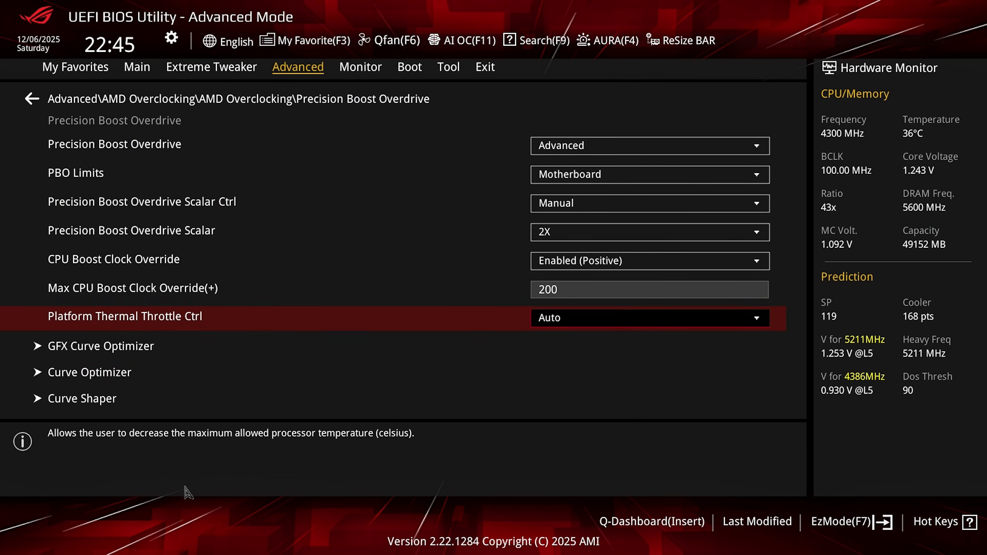
# Raise the PBO Scalar to 10X and set BCLK2 Frequency to 105.5 MHz
pyautogui.click(650, 232)
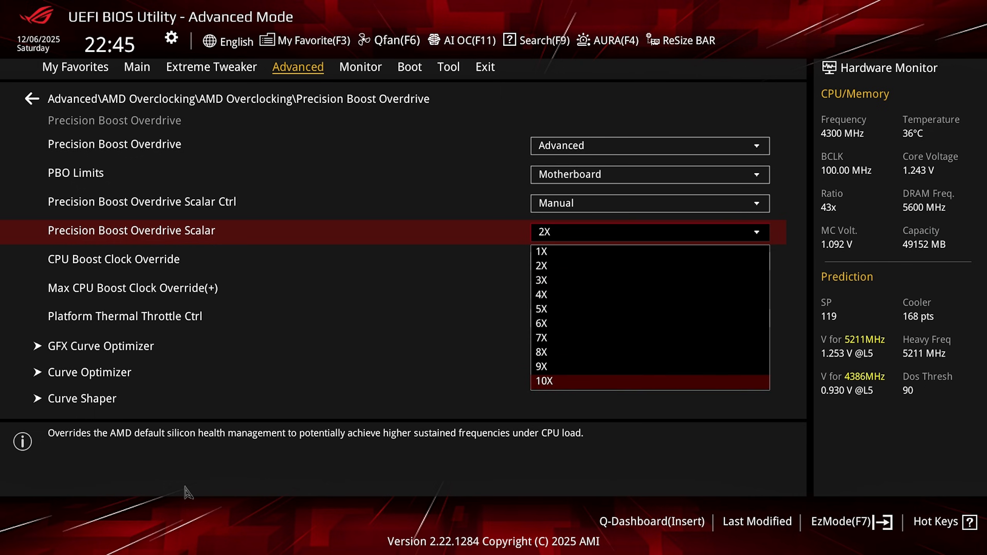
pyautogui.click(211, 67)
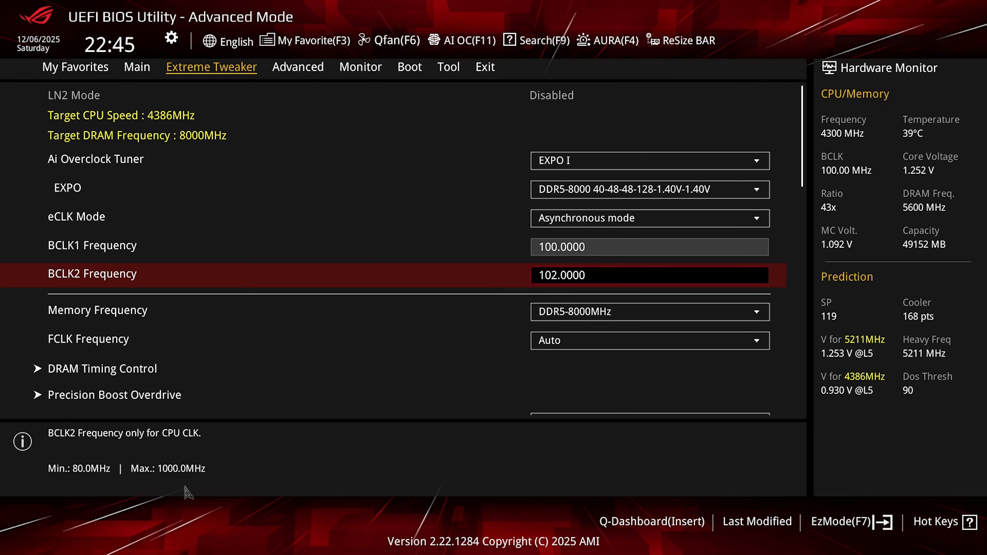
pyautogui.moveTo(261, 503)
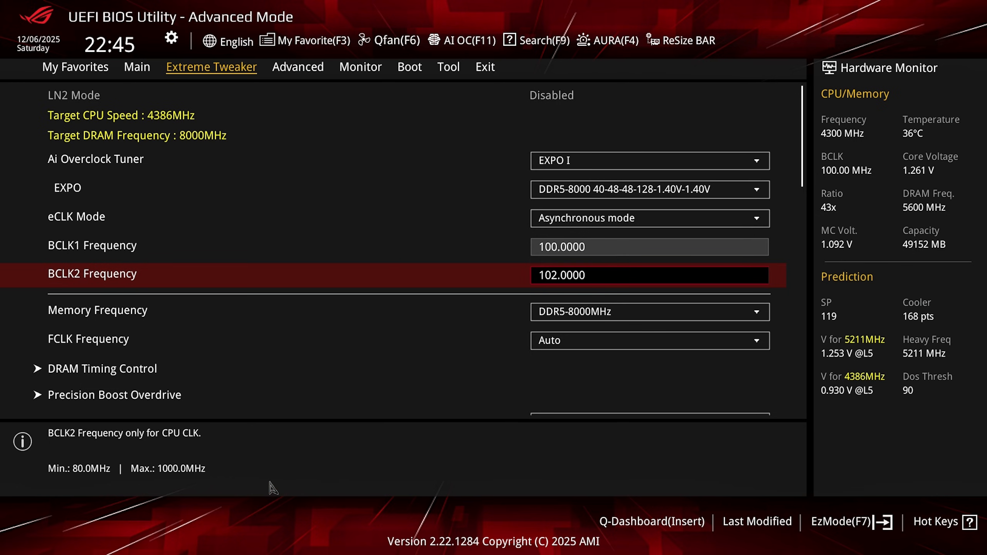
pyautogui.write('105.5')
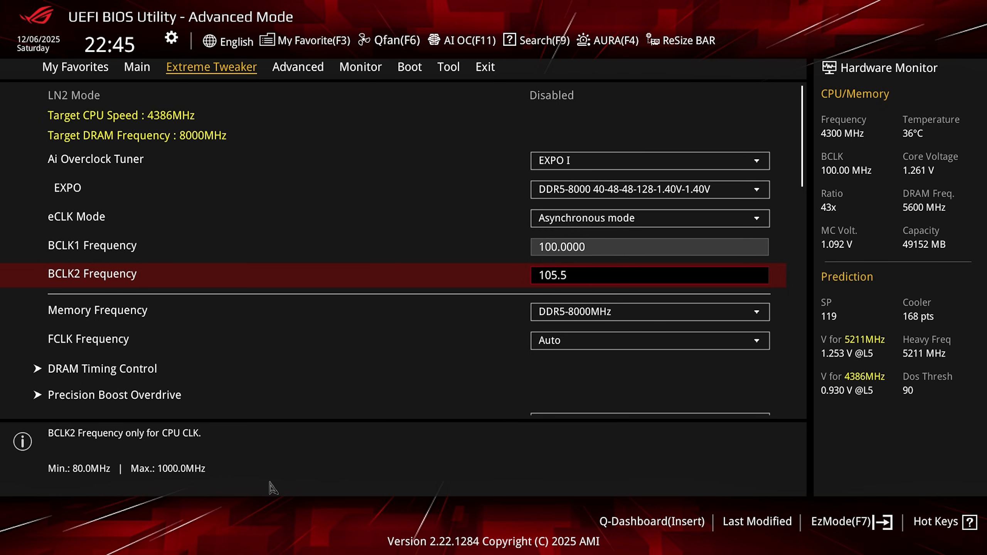
pyautogui.click(297, 67)
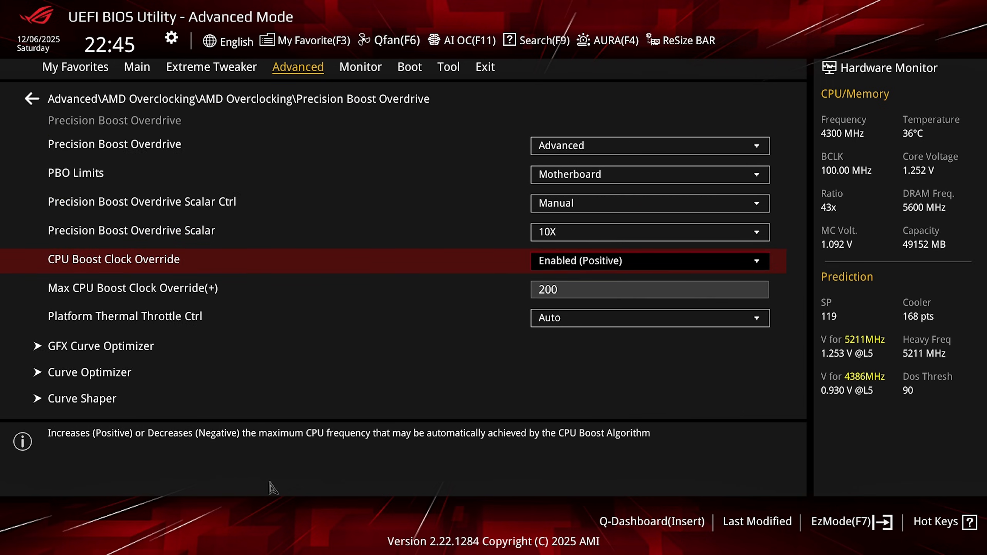
# Set Curve Optimizer to All Cores, Positive, magnitude 15, and return to the PBO page
pyautogui.click(90, 371)
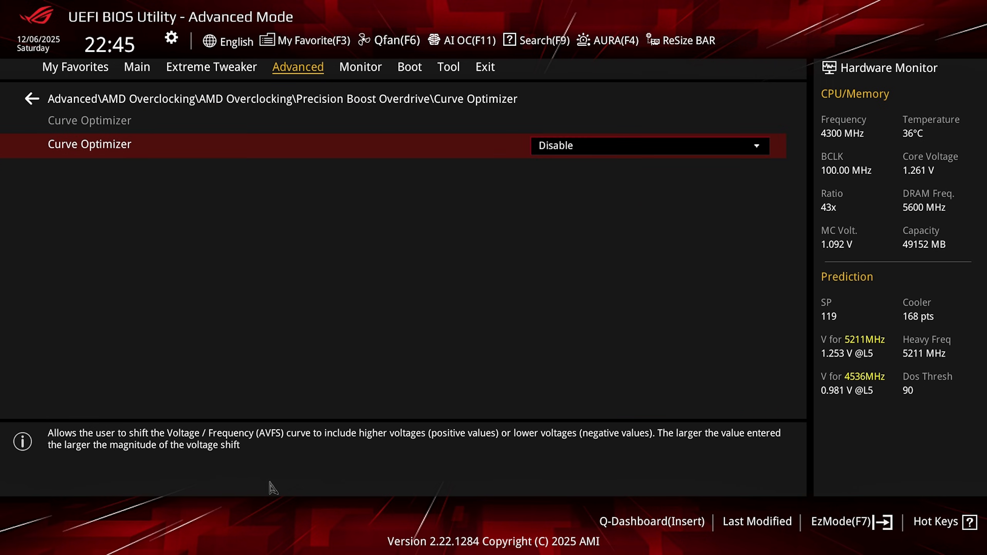
pyautogui.click(651, 145)
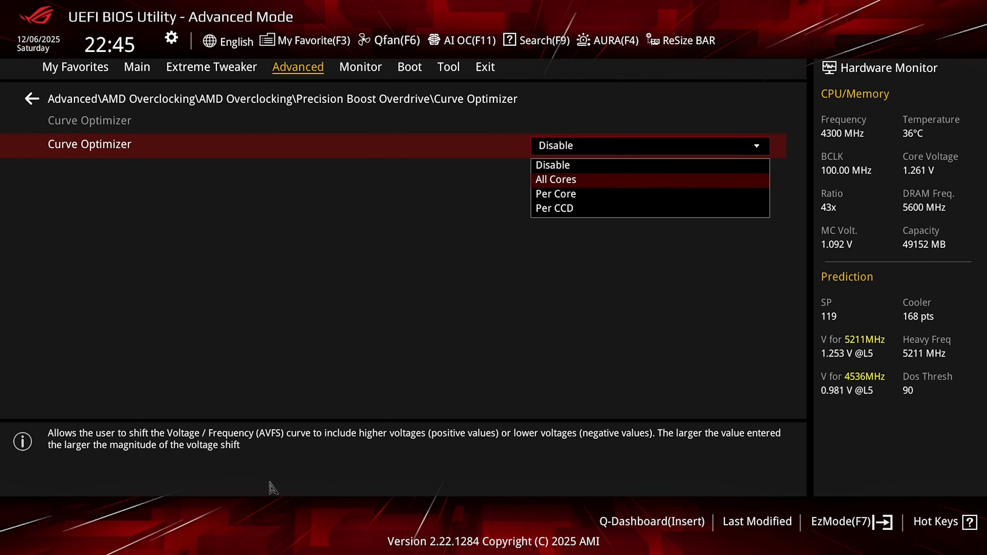
pyautogui.click(554, 180)
pyautogui.write('25')
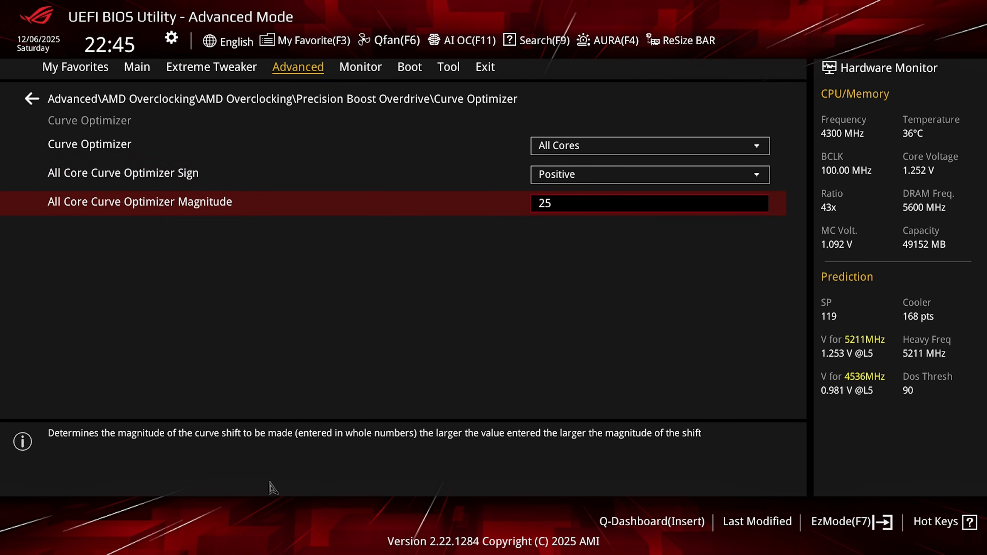
pyautogui.write('15')
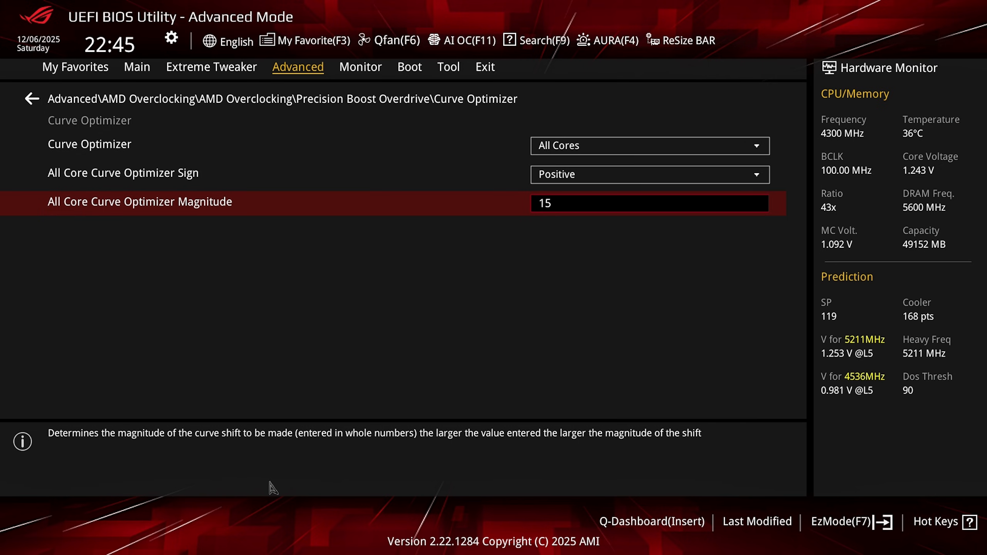
pyautogui.press('Up')
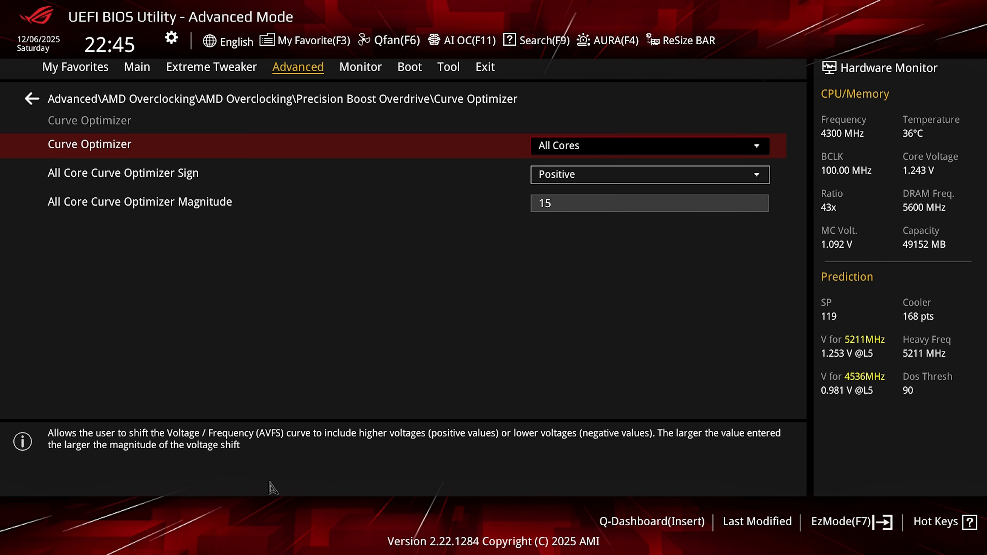
pyautogui.click(29, 98)
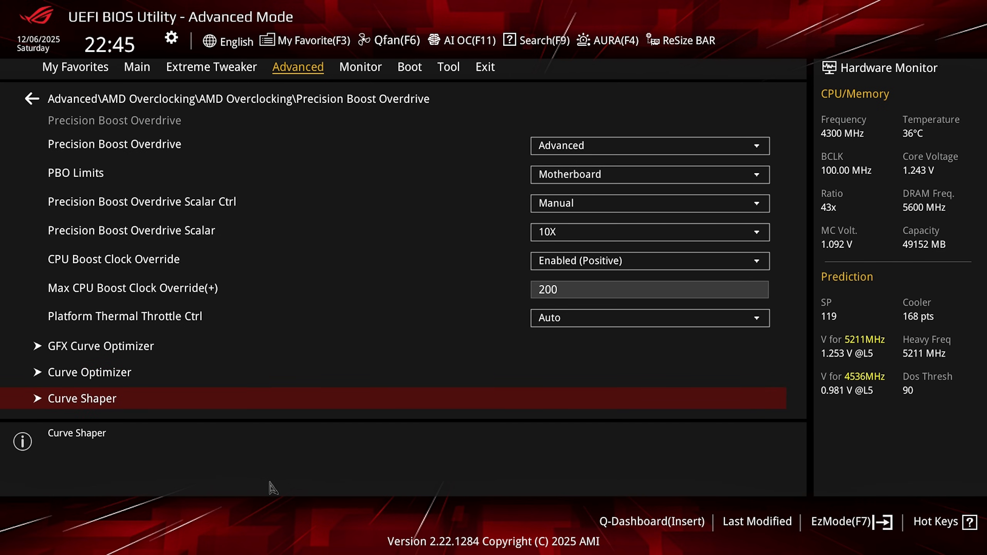
# Review the 105.5 BCLK2 frequency, then move to the High Frequency - Low Temperature Curve Shaper band
pyautogui.click(81, 398)
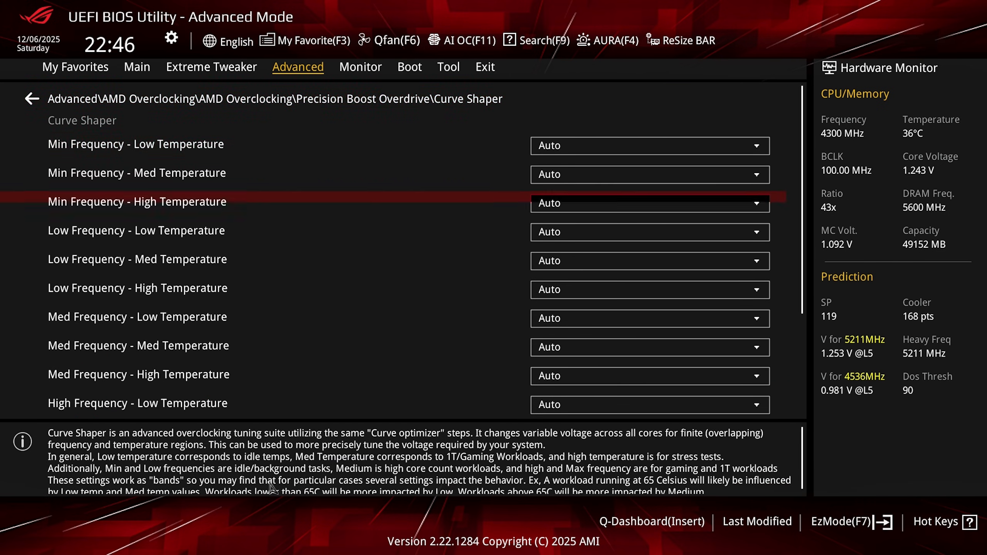
pyautogui.click(211, 67)
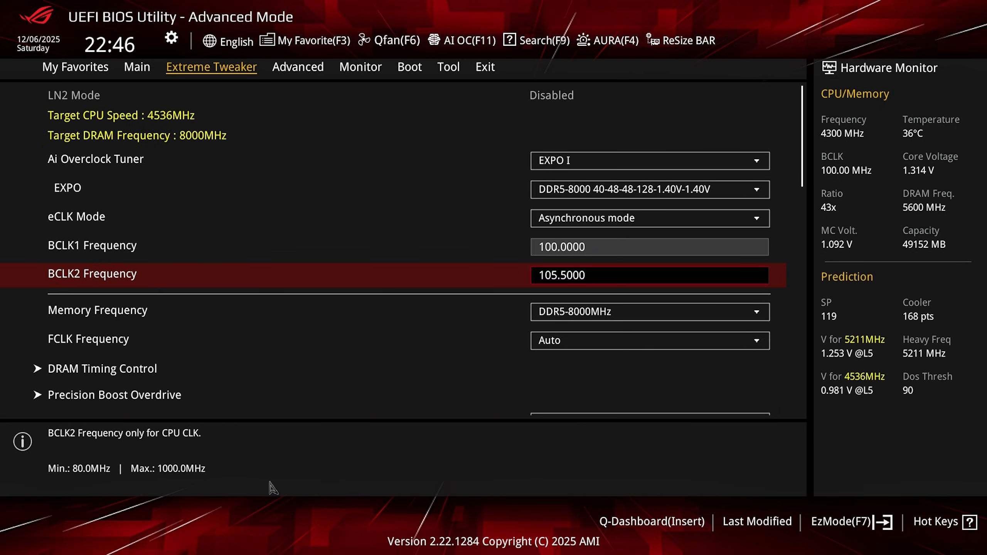
pyautogui.click(298, 68)
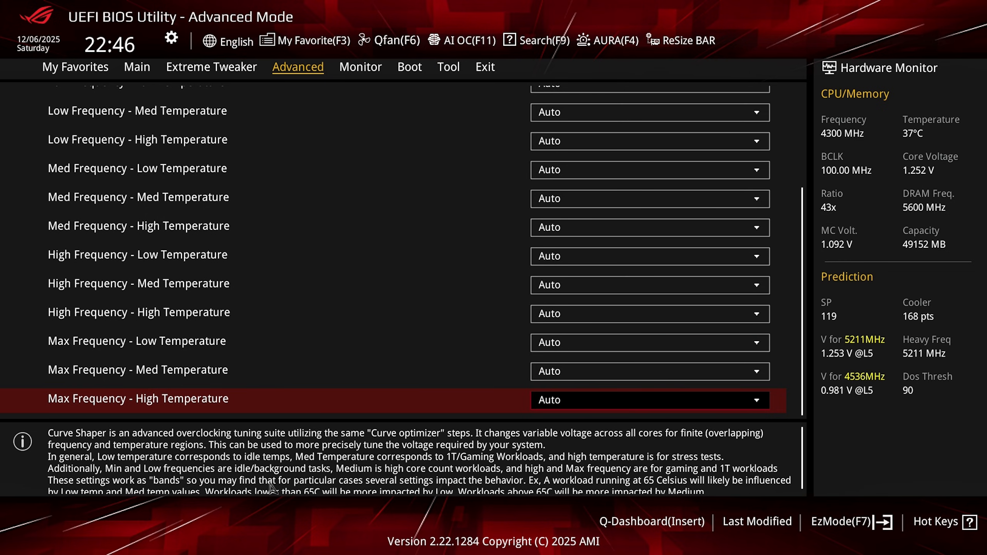
pyautogui.press('Up')
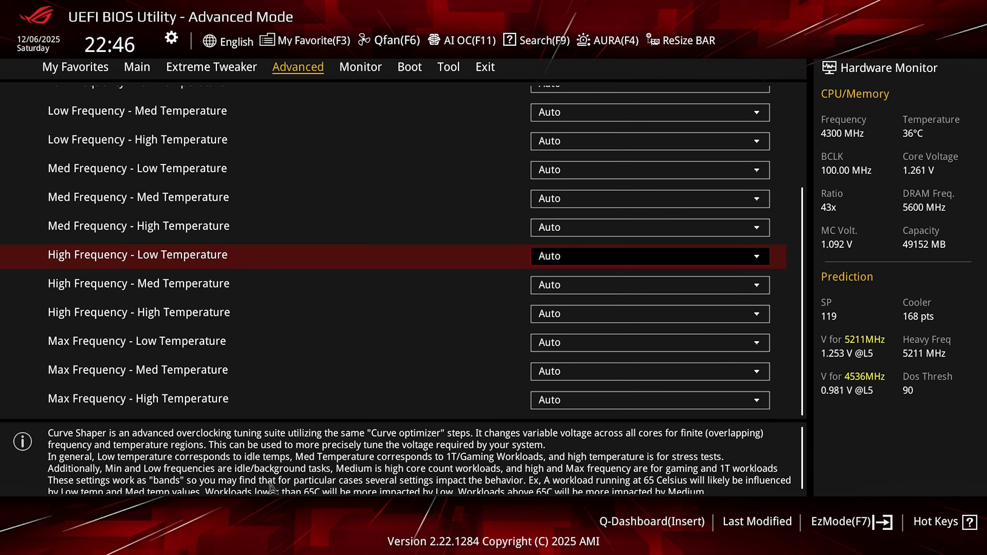
# Enable that band with a Positive magnitude of 15 and return to the PBO page
pyautogui.click(648, 255)
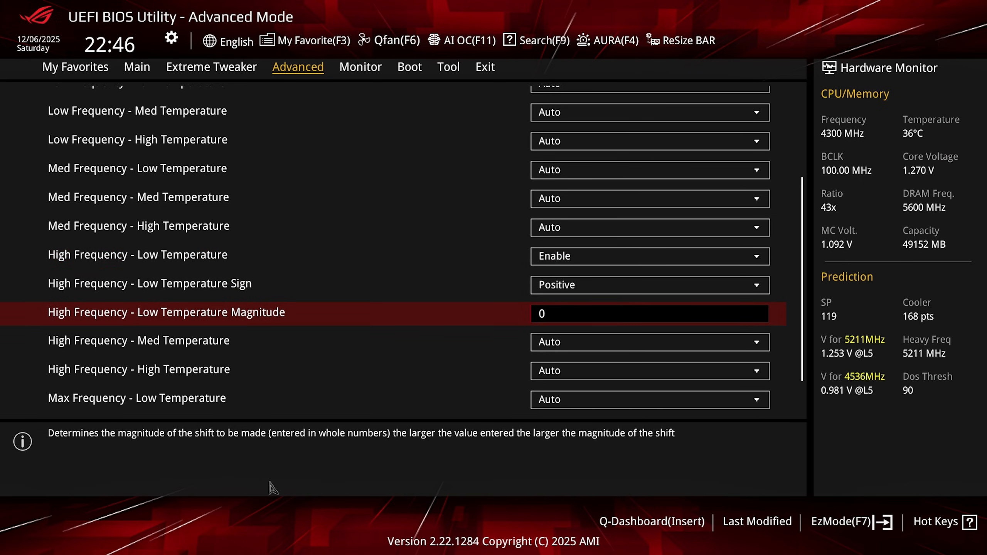
pyautogui.write('15')
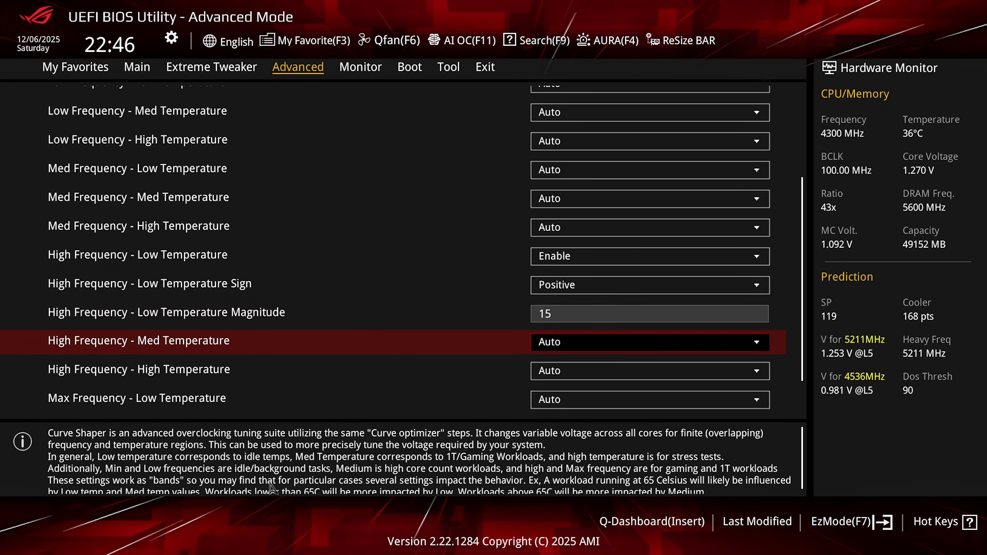
pyautogui.scroll(-3)
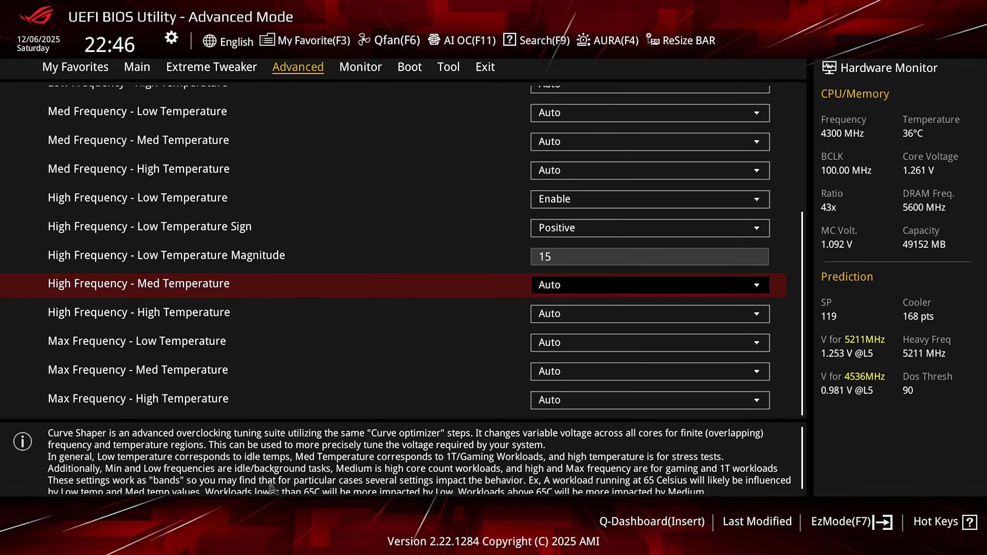
pyautogui.scroll(-3)
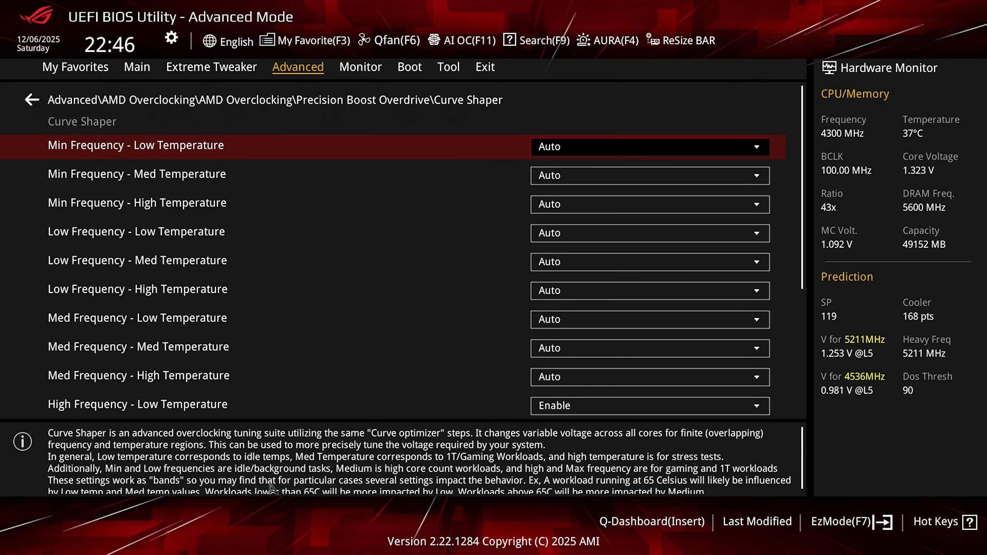
pyautogui.click(30, 100)
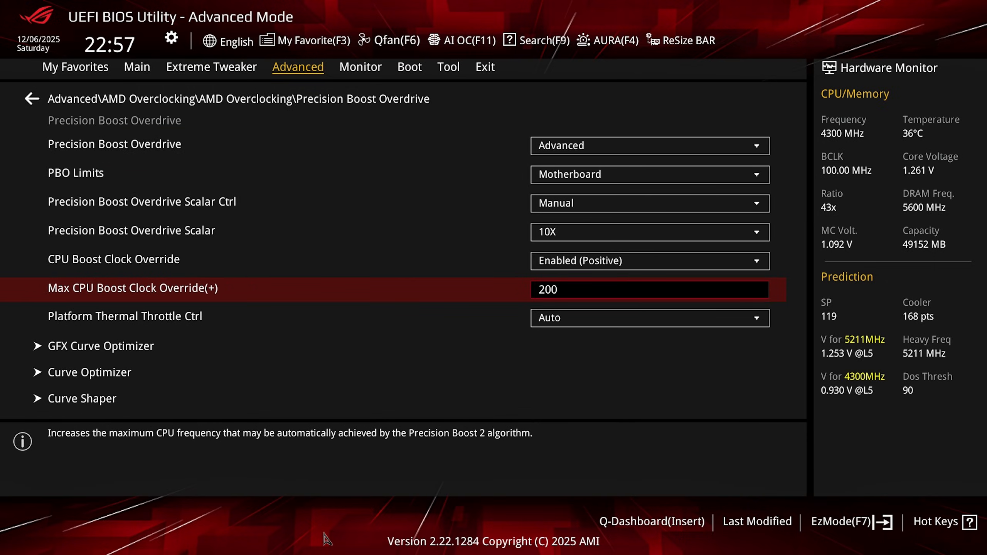
# Disable Prochot VRM Throttling and Peak Current Control under Manual CPU Overclocking
pyautogui.click(30, 98)
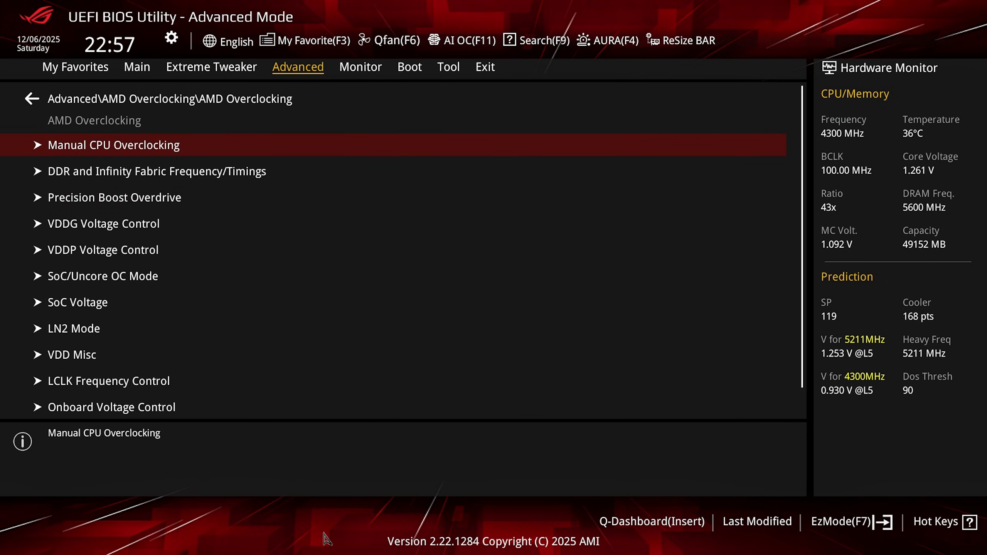
pyautogui.click(113, 146)
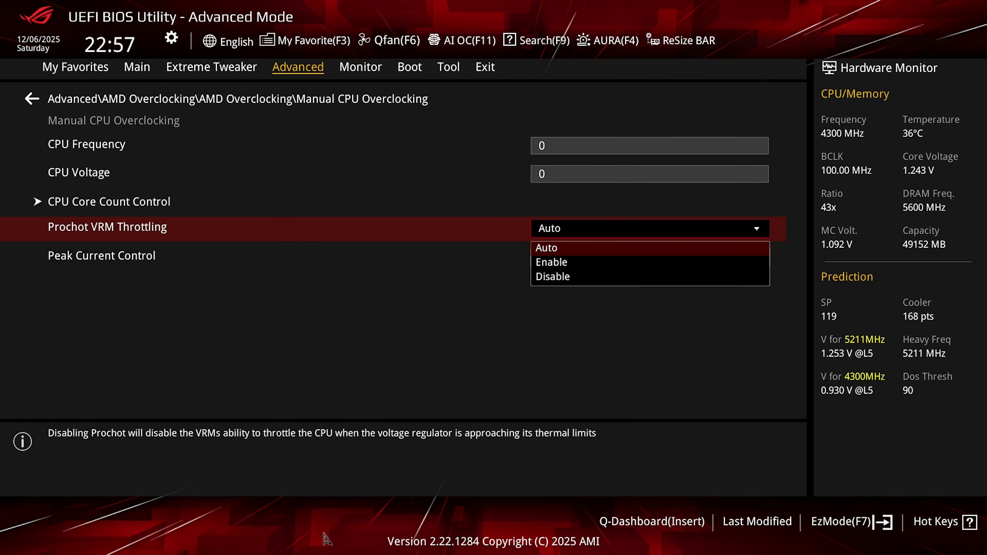
pyautogui.click(553, 277)
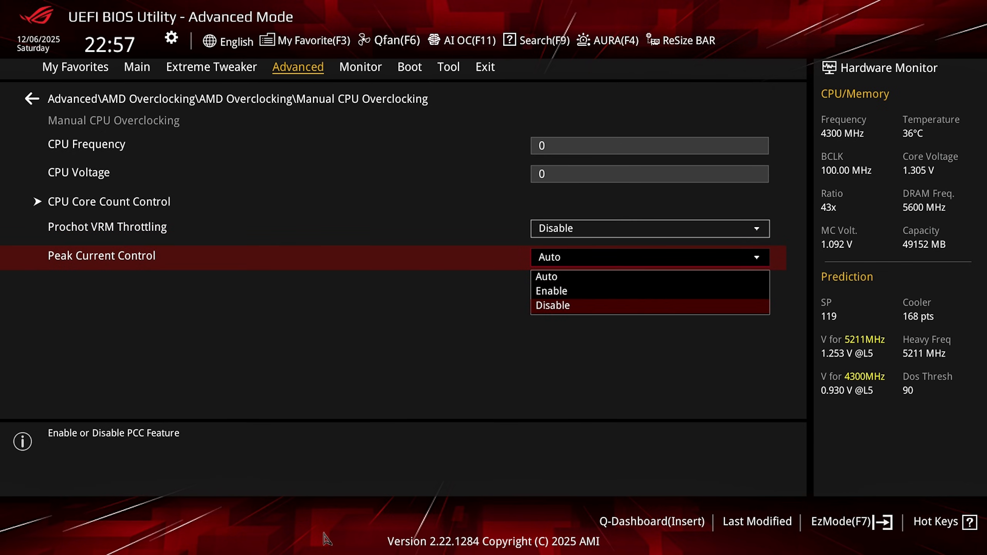
pyautogui.click(554, 305)
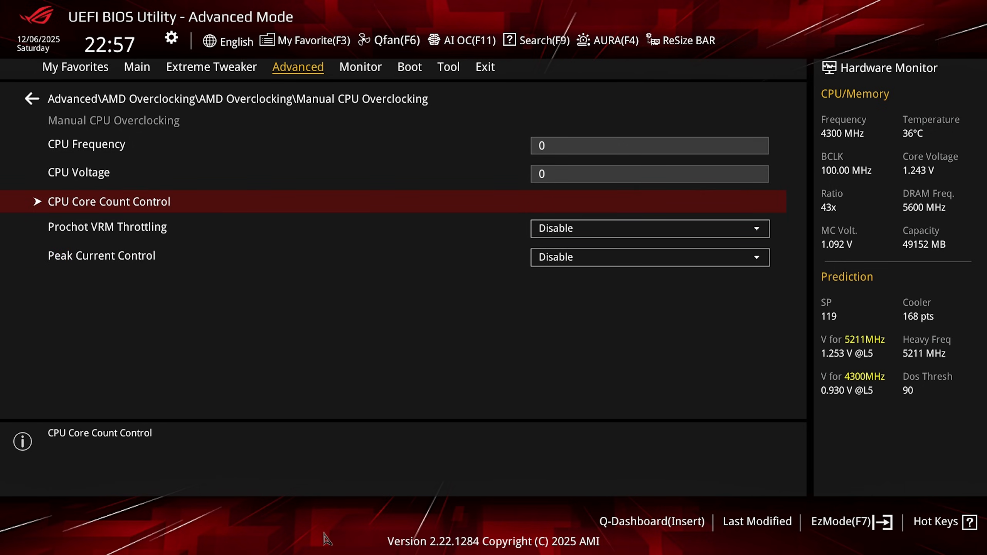
# Review CPU core count control settings before saving and rebooting into Windows
pyautogui.click(108, 201)
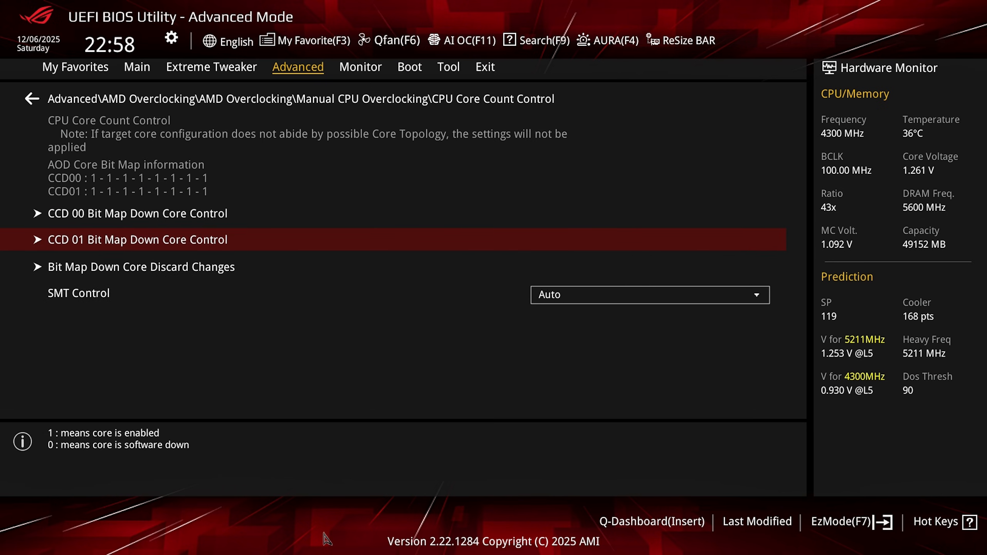
pyautogui.click(136, 239)
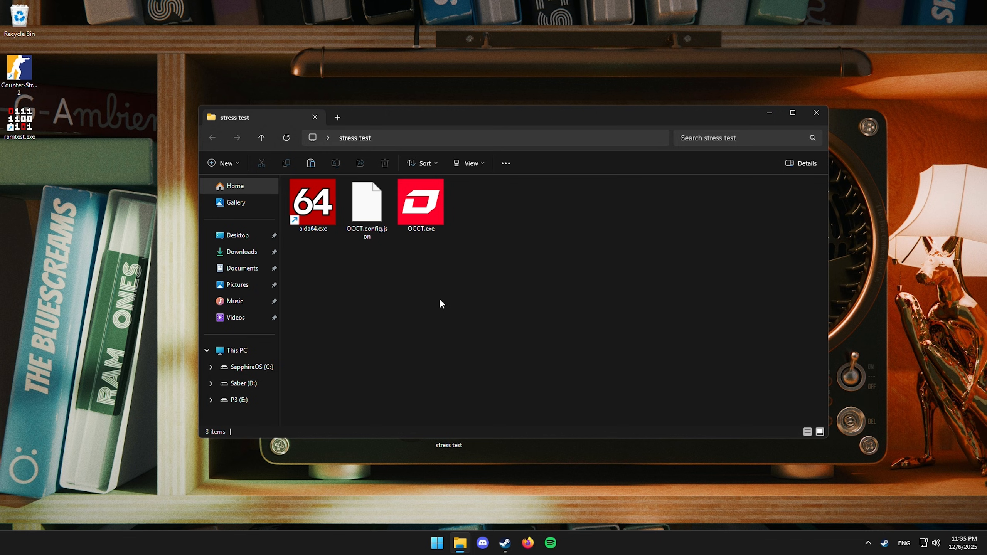
# Launch AIDA64, start the CPU/FPU/cache/memory stability test, then stop it
pyautogui.click(313, 204)
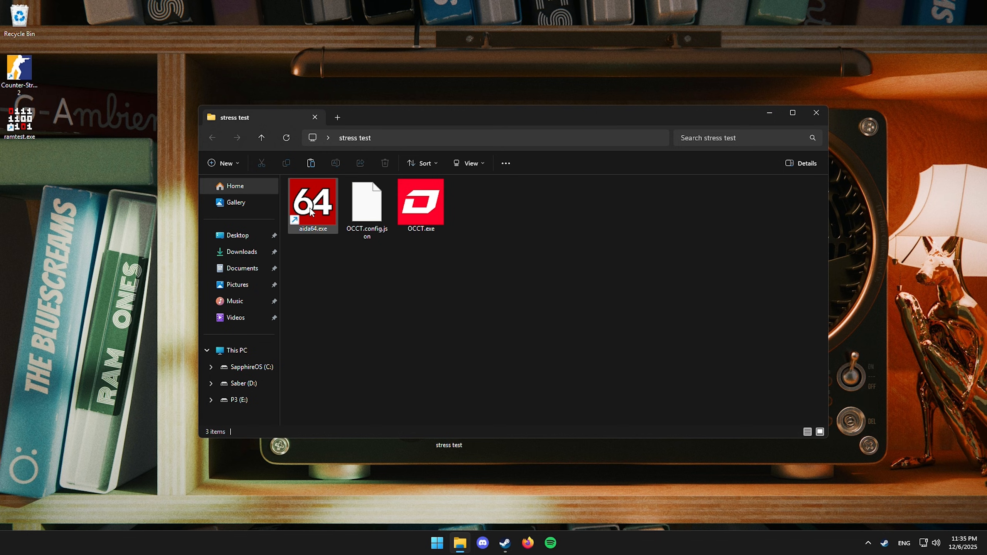
pyautogui.doubleClick(312, 203)
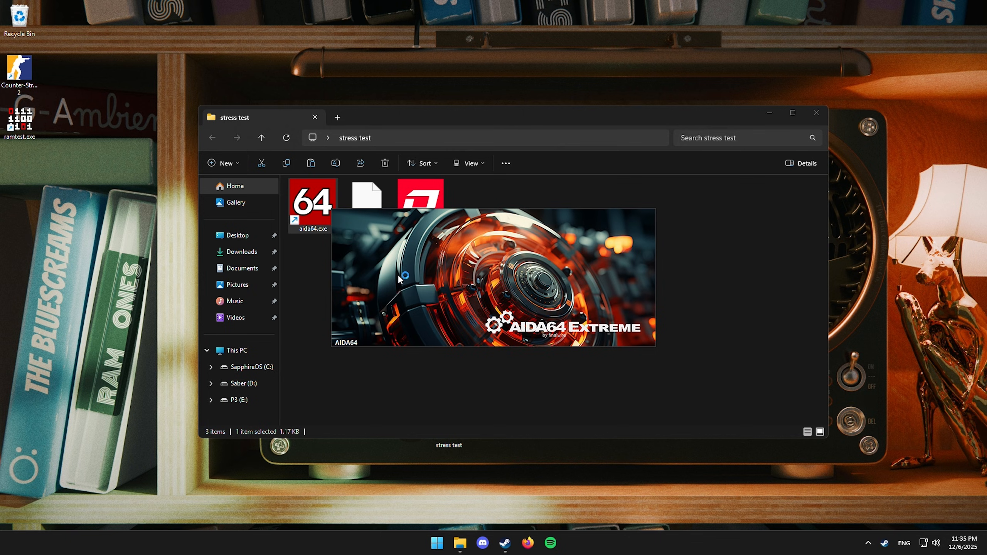
pyautogui.doubleClick(312, 201)
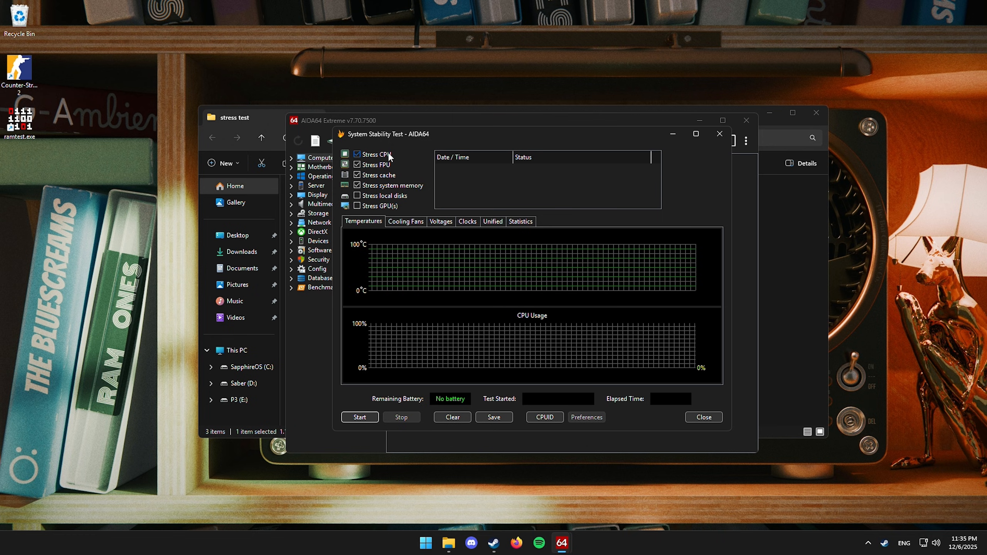
pyautogui.click(360, 417)
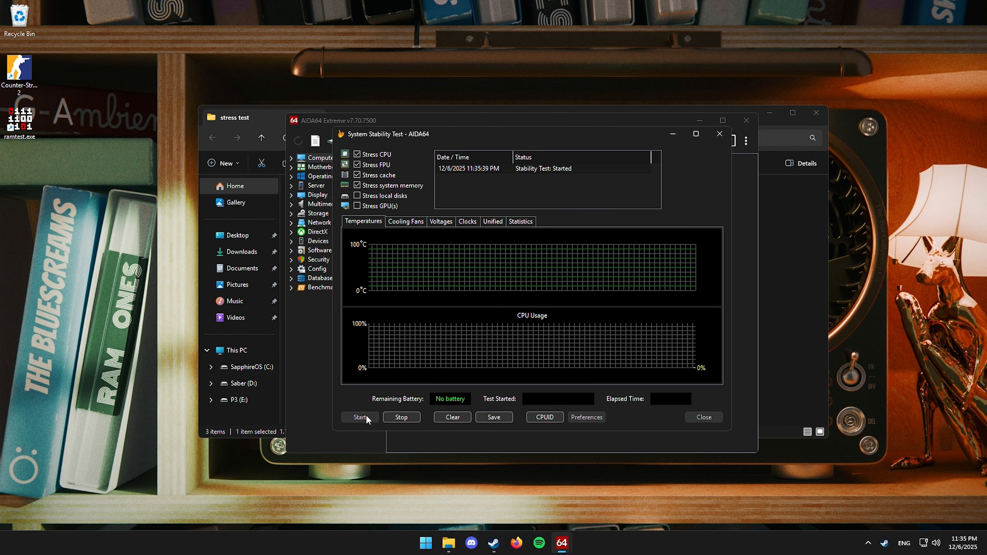
pyautogui.click(359, 416)
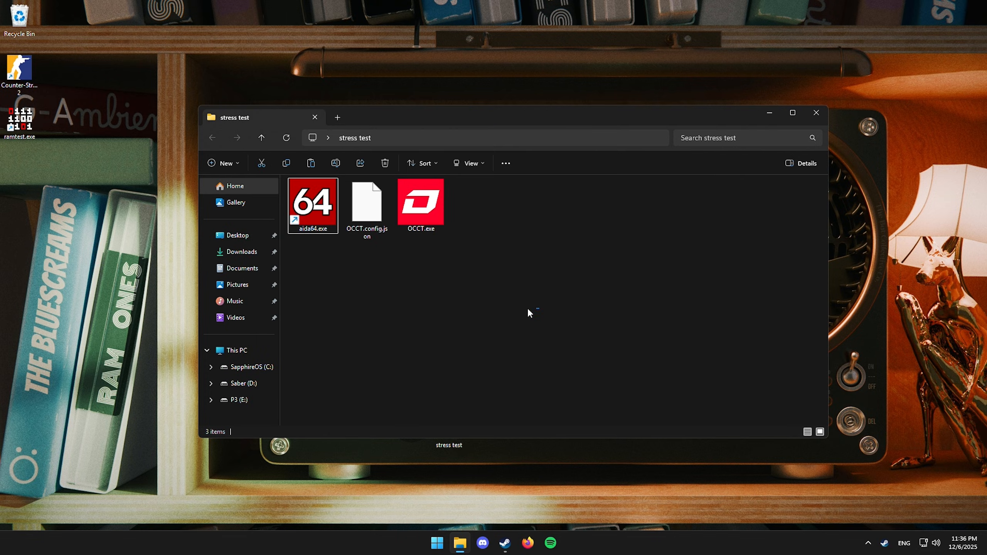
# Launch OCCT to its CPU stability test with Extreme, Variable, AVX512, core cycling
pyautogui.click(421, 203)
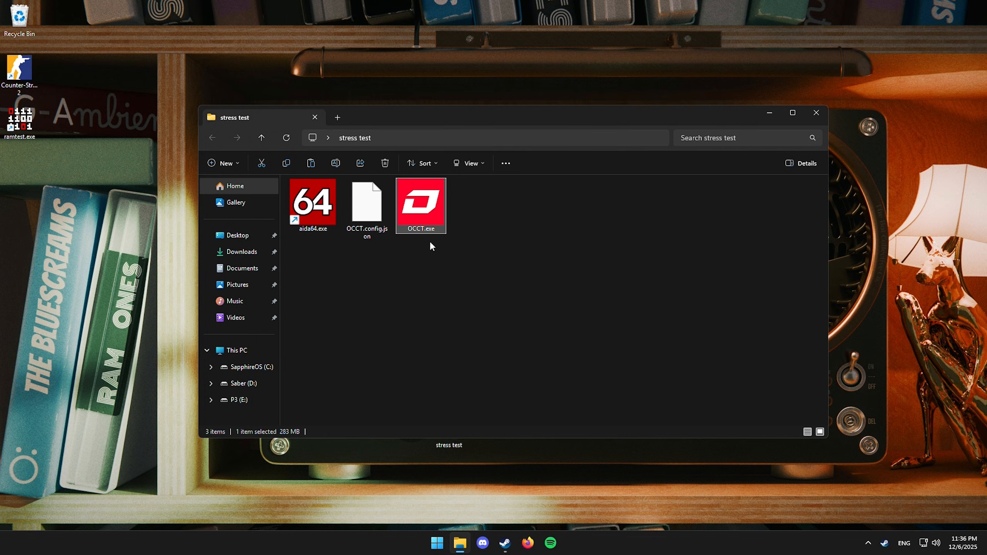
pyautogui.doubleClick(419, 204)
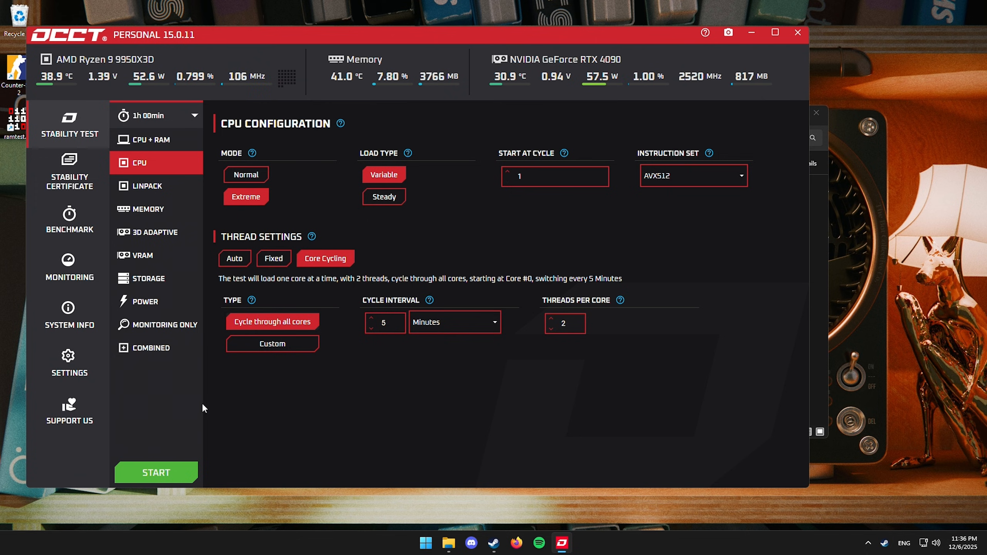
pyautogui.moveTo(450, 302)
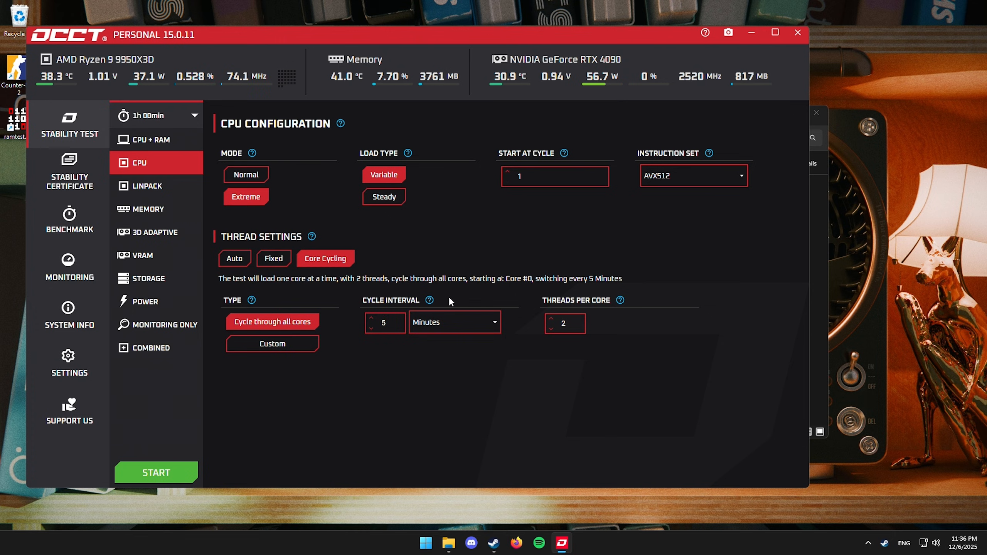